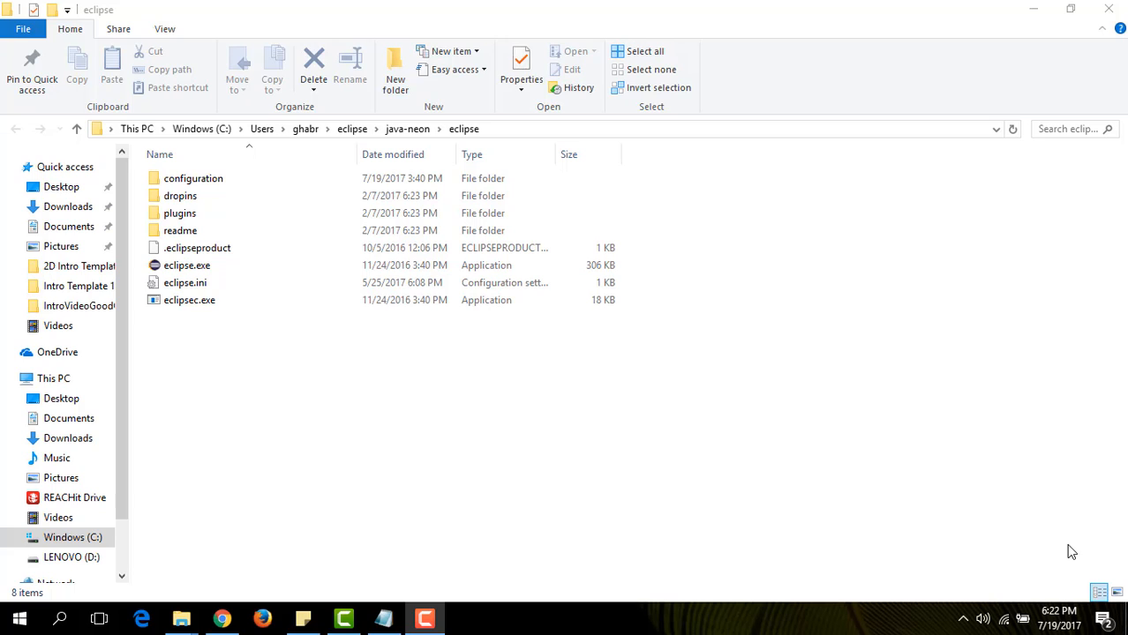
{"action": "mouse_move", "coordinate": [1029, 554]}
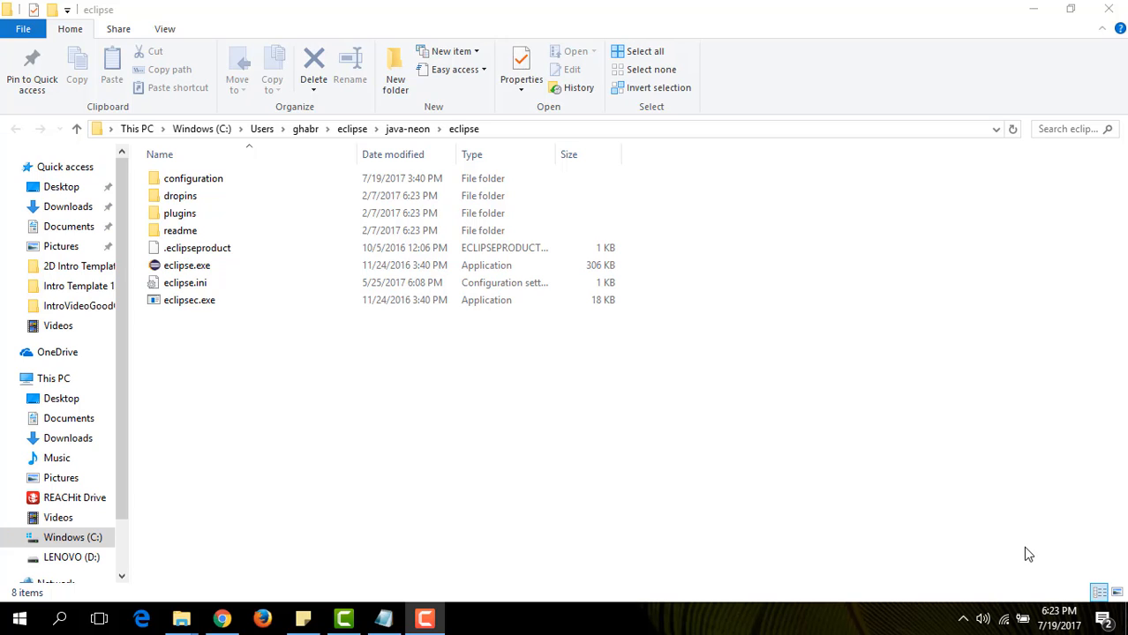
{"action": "mouse_move", "coordinate": [806, 482]}
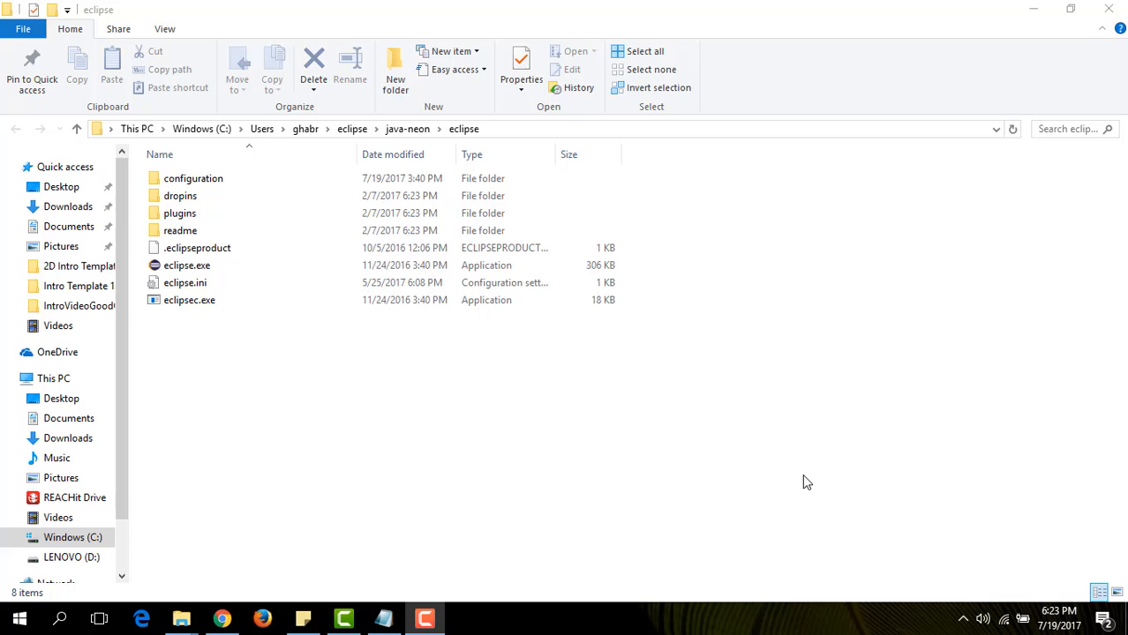
Select eclipse.exe in the java-neon\eclipse folder and launch it.
{"action": "left_click", "coordinate": [187, 265]}
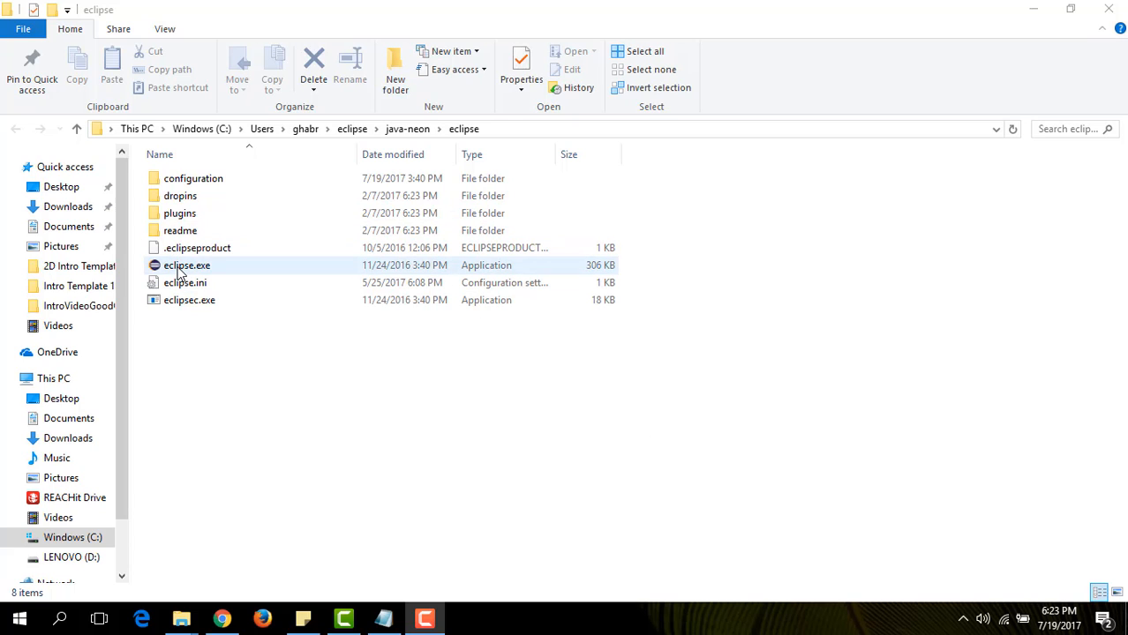
{"action": "left_click", "coordinate": [187, 265]}
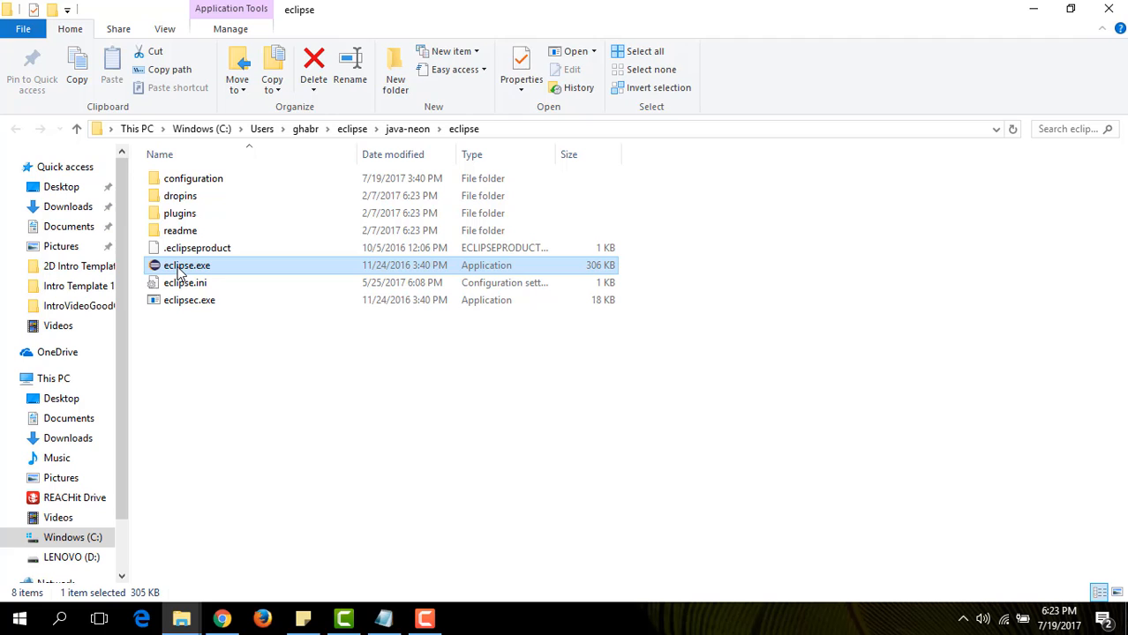
{"action": "double_click", "coordinate": [187, 265]}
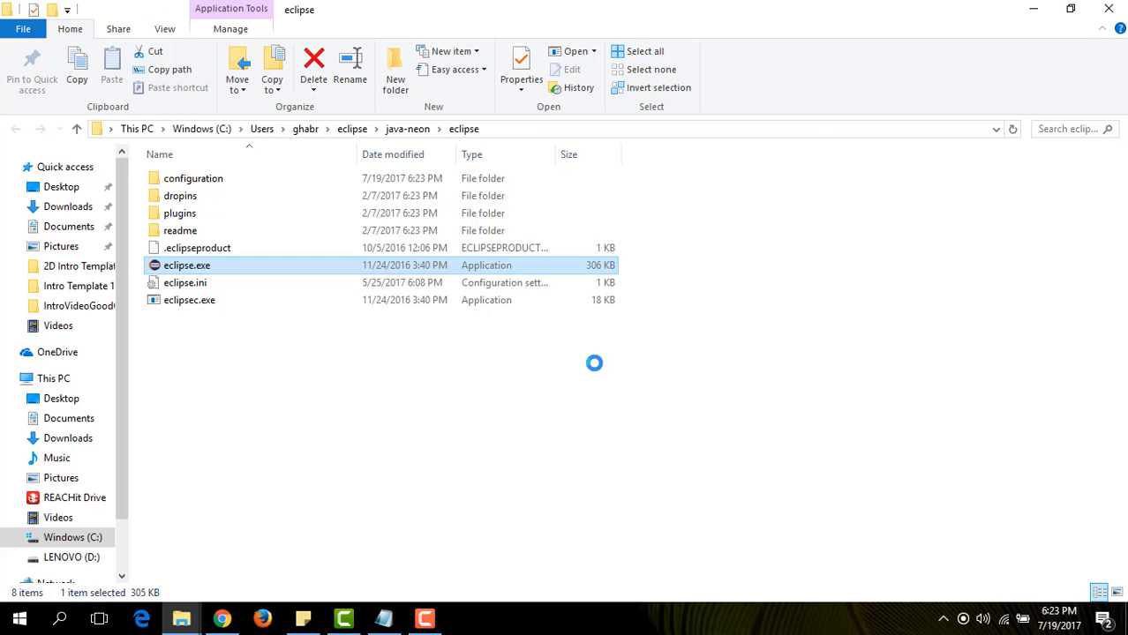
Accept the default workspace path and wait for the Java workbench to load.
{"action": "double_click", "coordinate": [187, 265]}
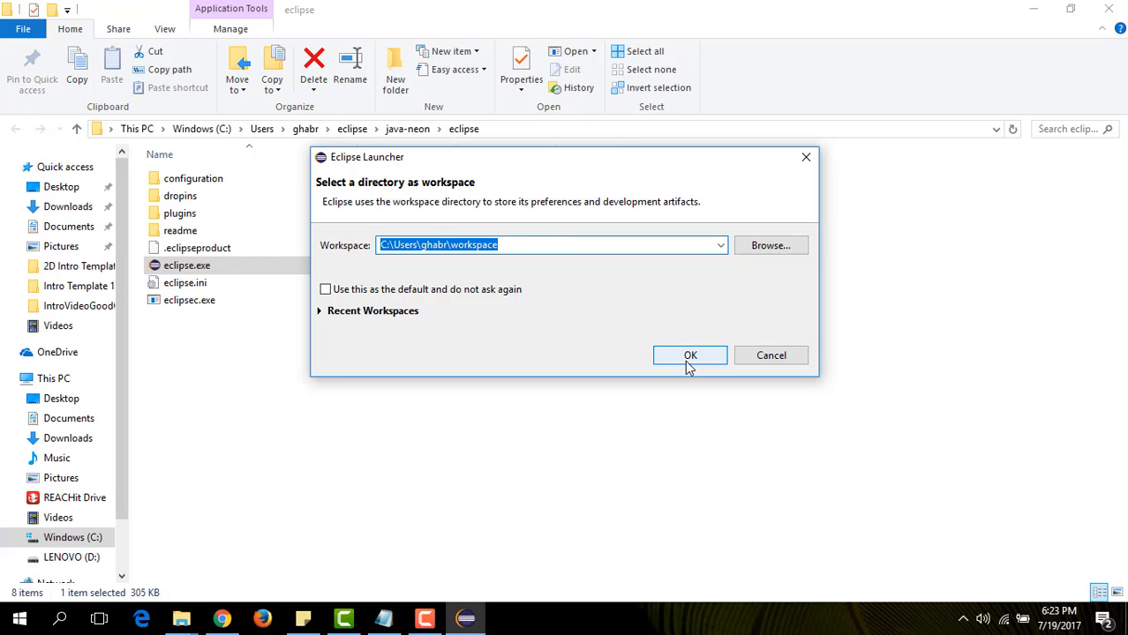
{"action": "left_click", "coordinate": [690, 355]}
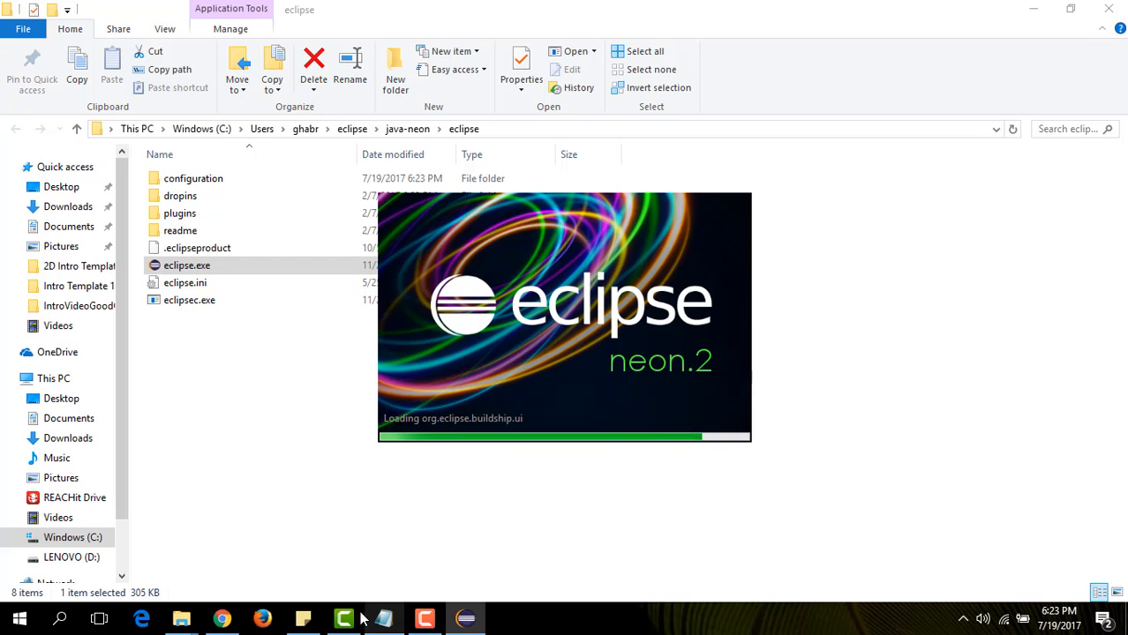
{"action": "left_click", "coordinate": [344, 618]}
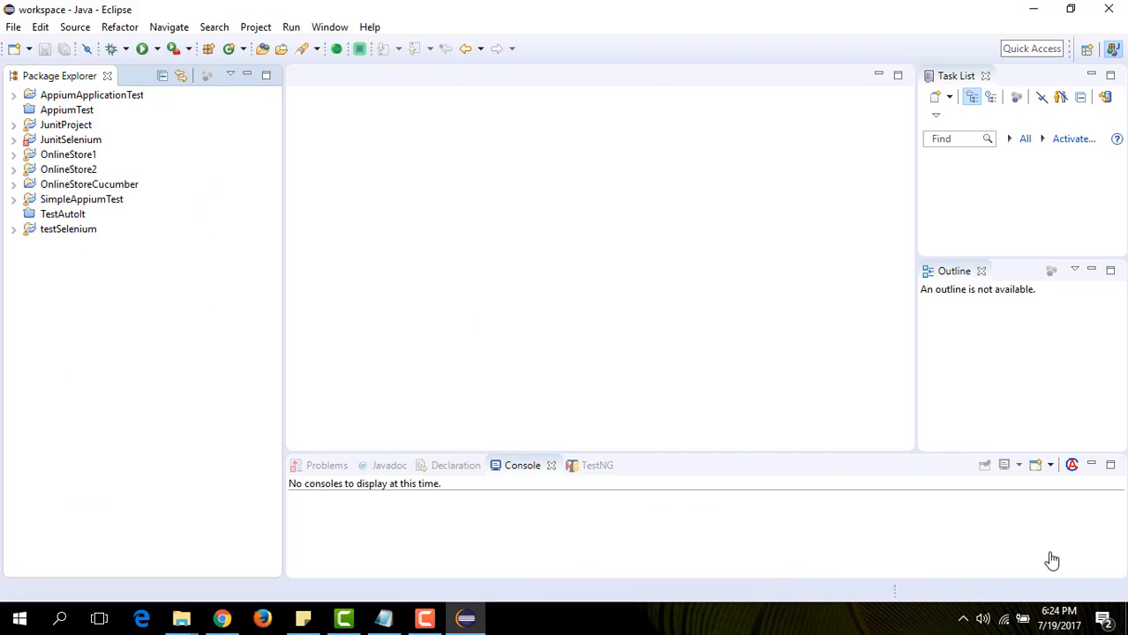
{"action": "mouse_move", "coordinate": [444, 333]}
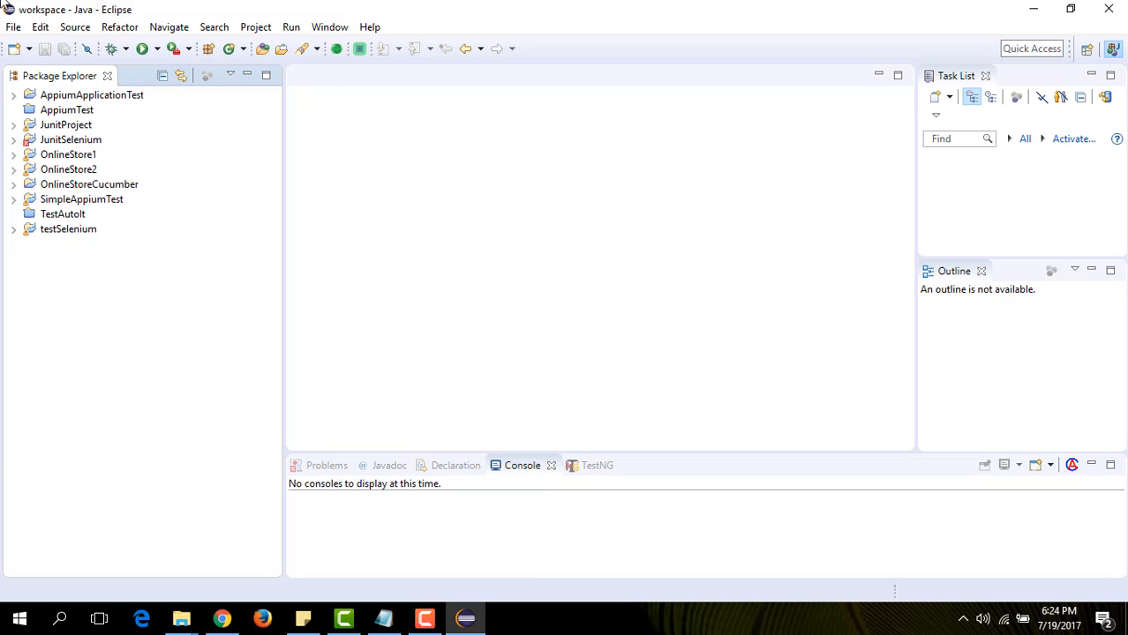
Create a Java project named 'FirstSeleniumProject' with default location and JRE.
{"action": "left_click", "coordinate": [13, 26]}
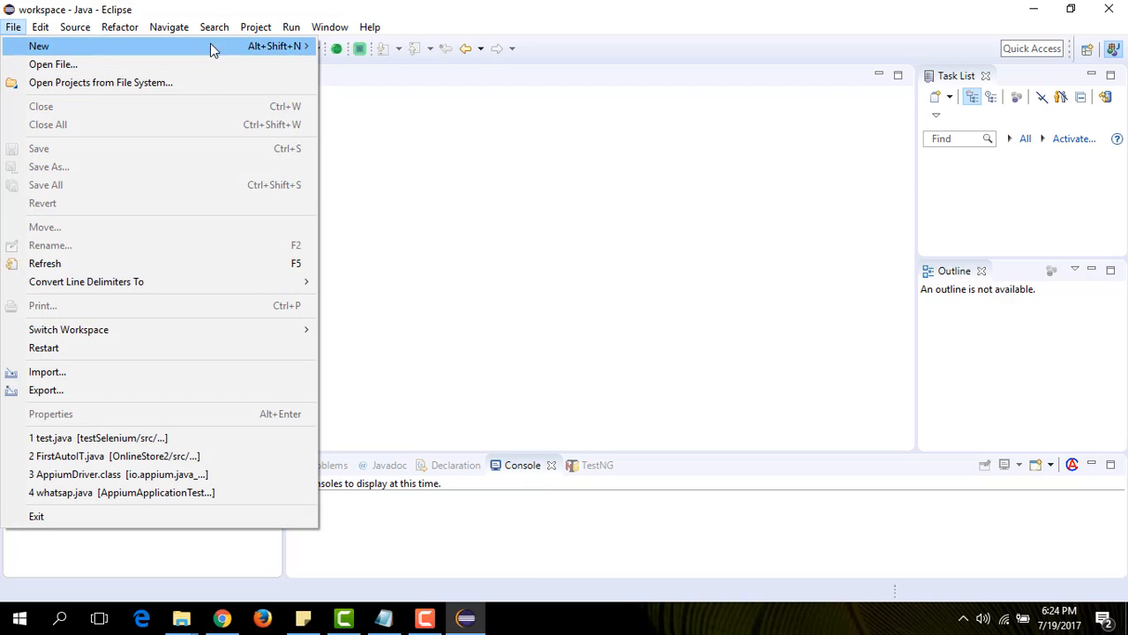
{"action": "left_click", "coordinate": [39, 46]}
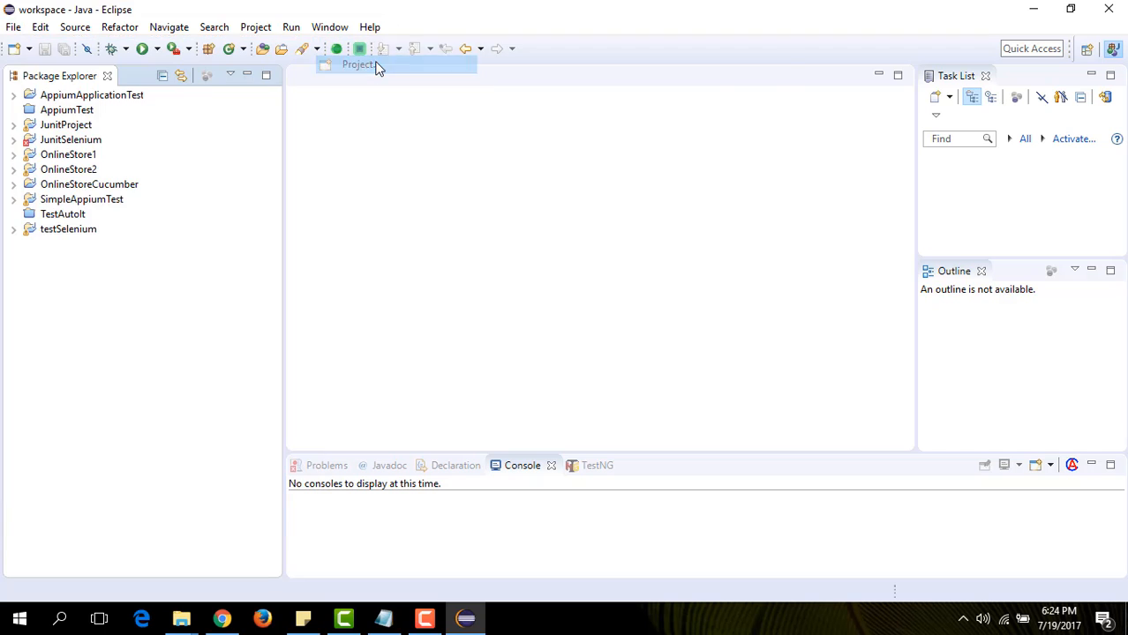
{"action": "left_click", "coordinate": [357, 64]}
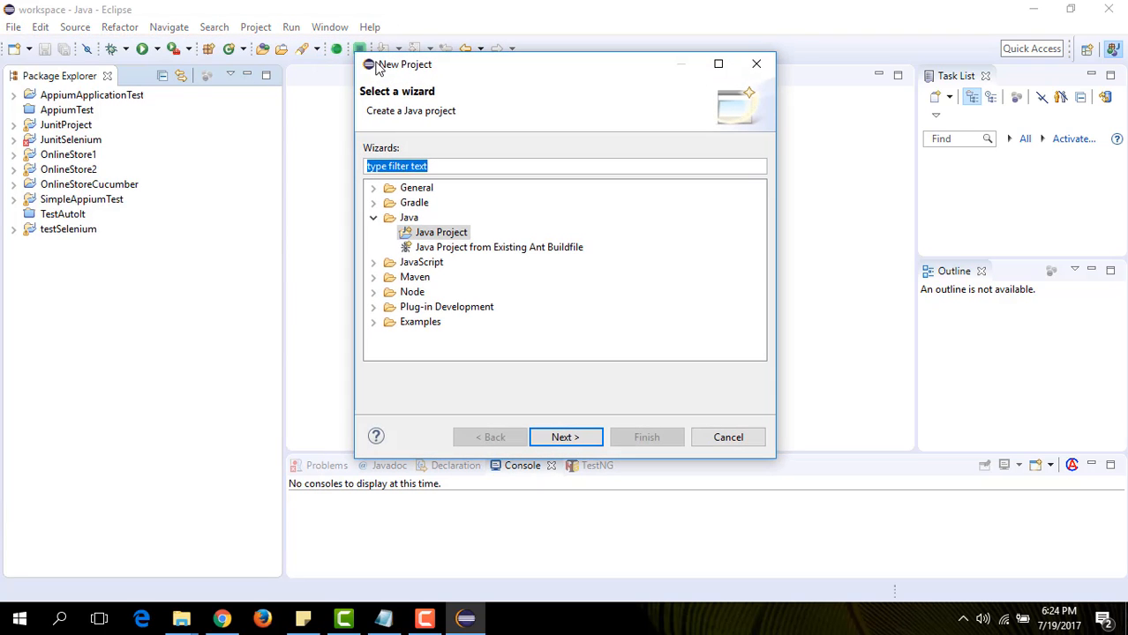
{"action": "left_click", "coordinate": [442, 232]}
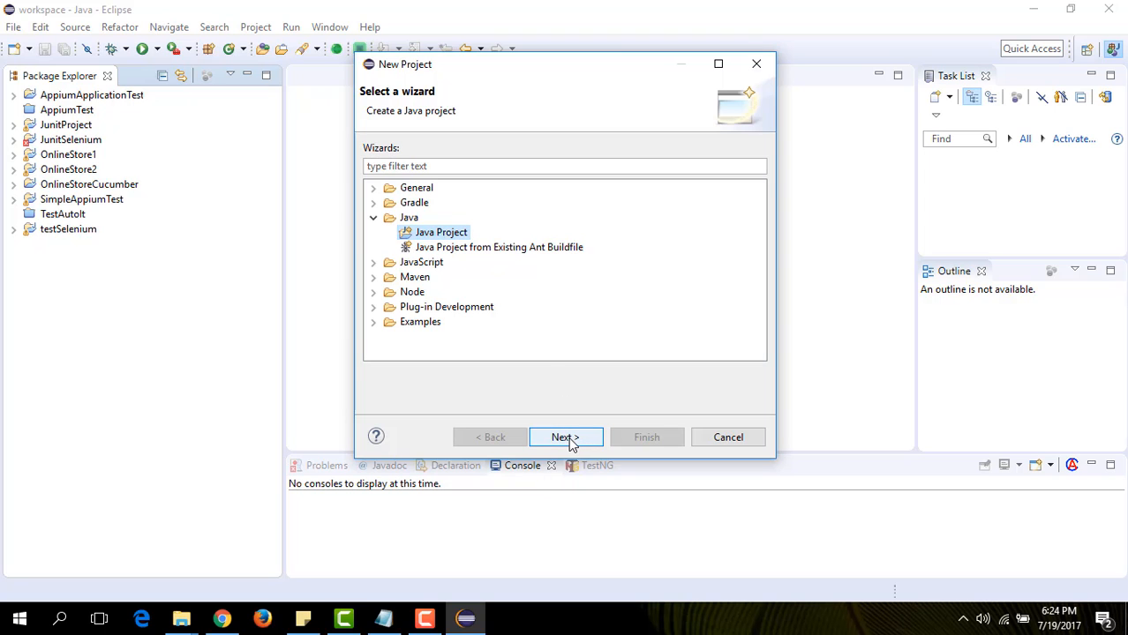
{"action": "left_click", "coordinate": [565, 436]}
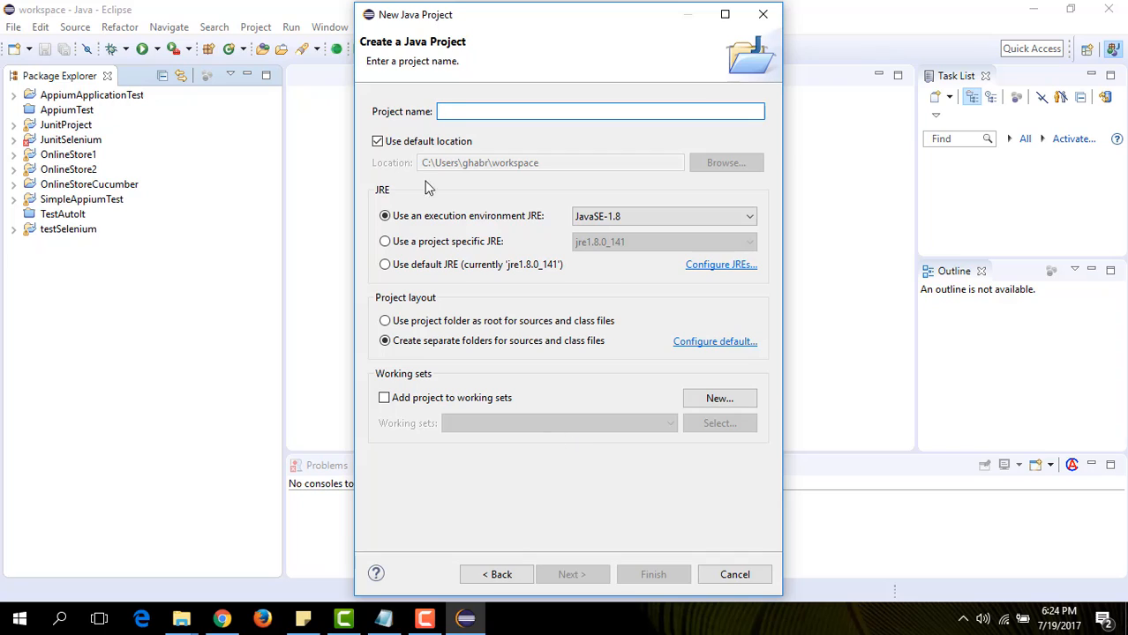
{"action": "type", "text": "F"}
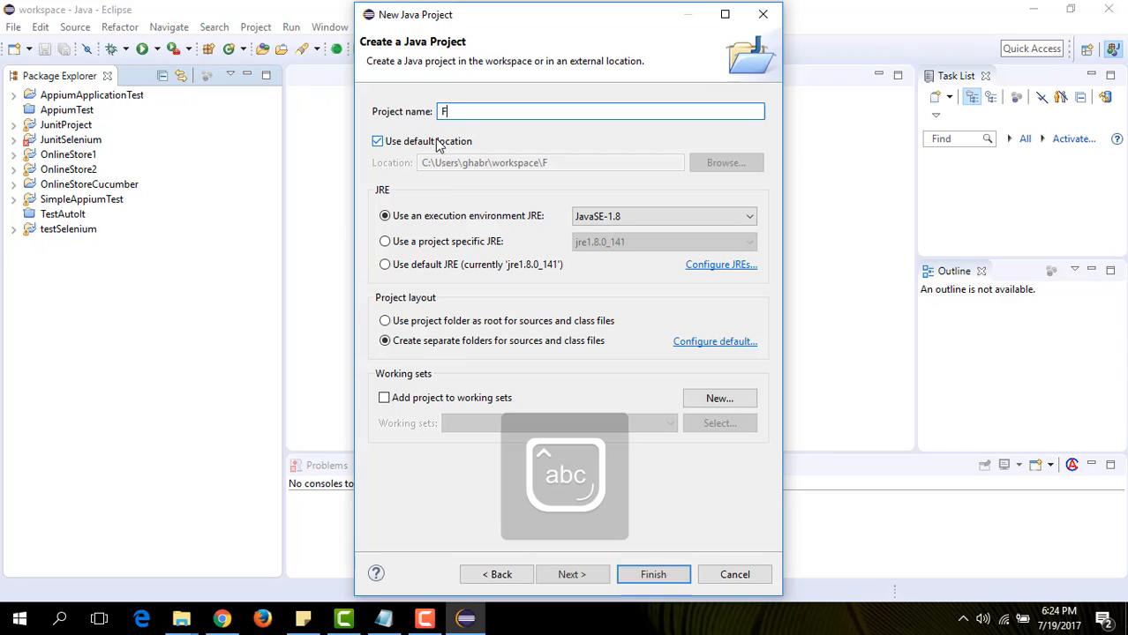
{"action": "type", "text": "irst"}
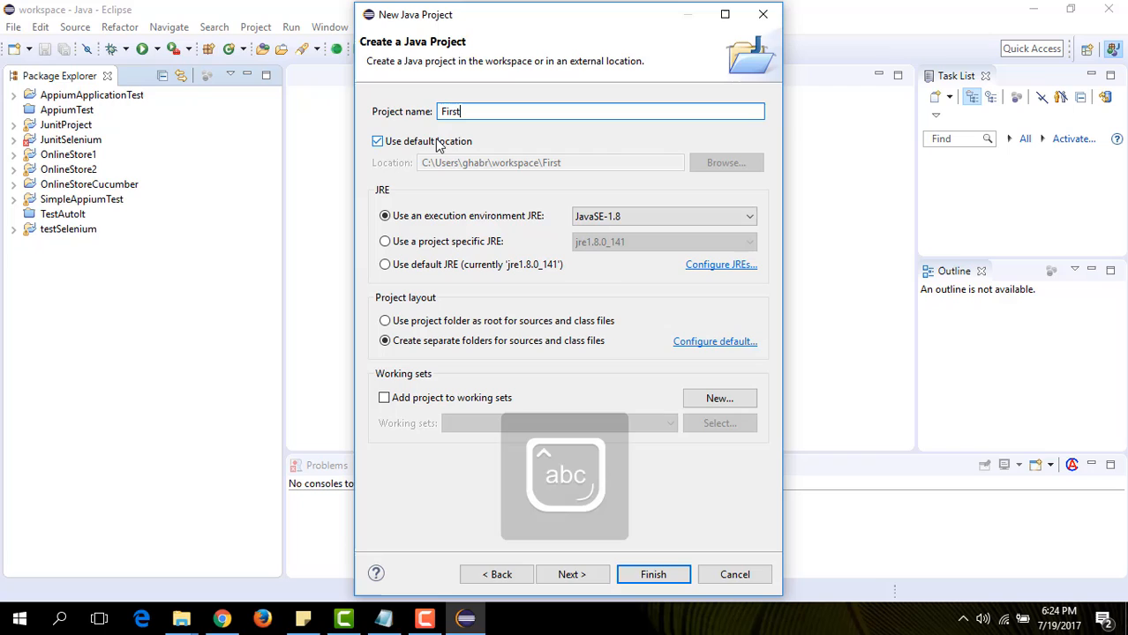
{"action": "type", "text": "Se"}
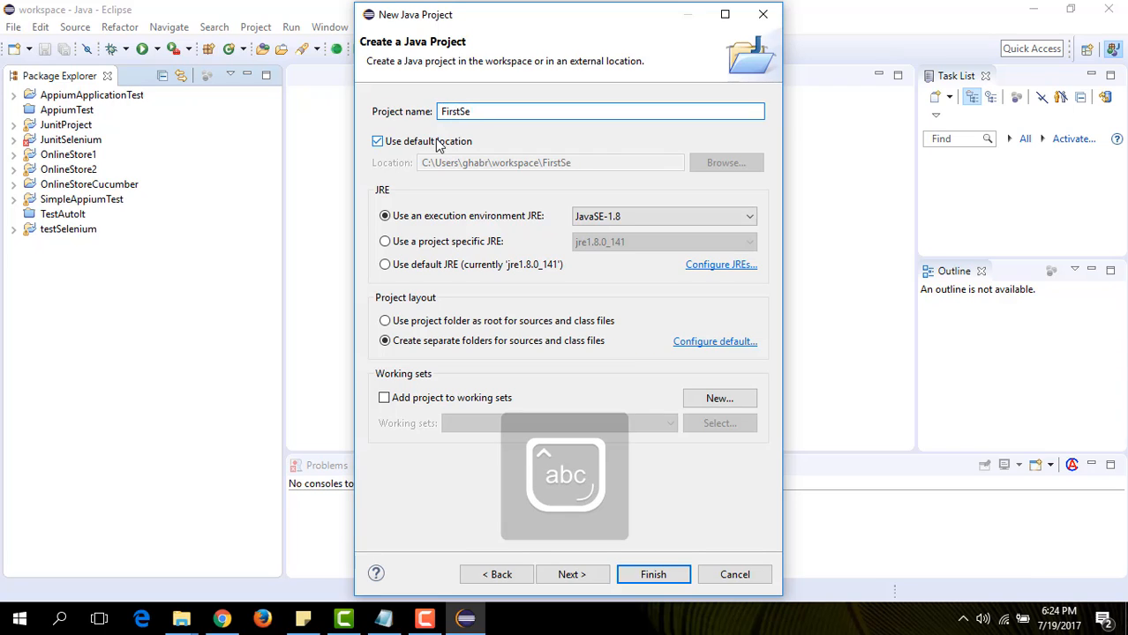
{"action": "type", "text": "leniumProject"}
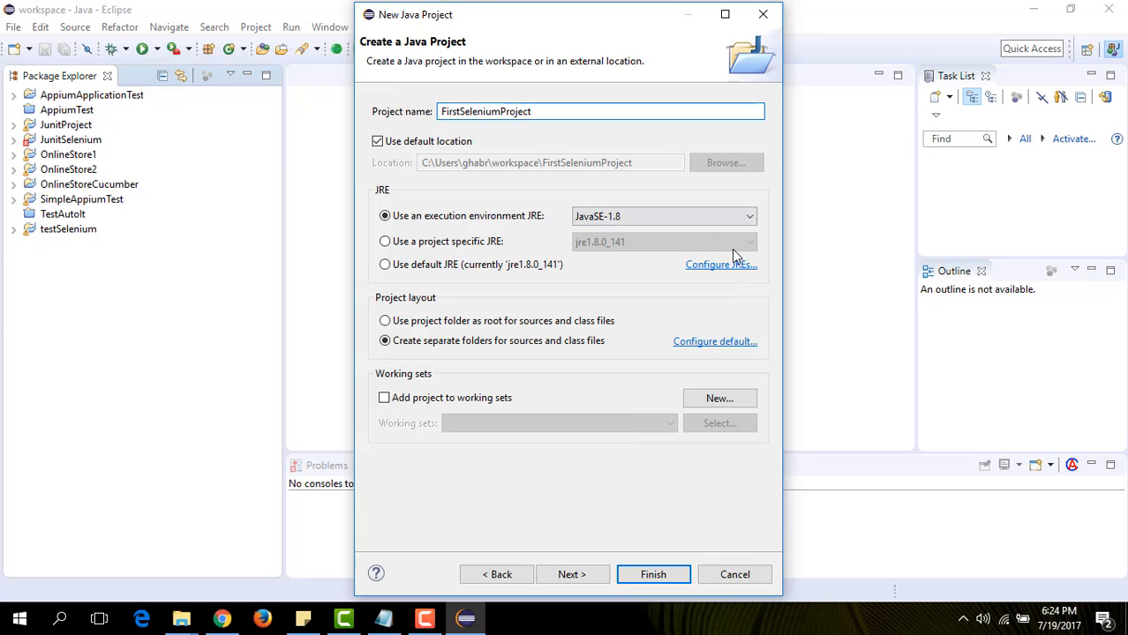
{"action": "left_click", "coordinate": [653, 575]}
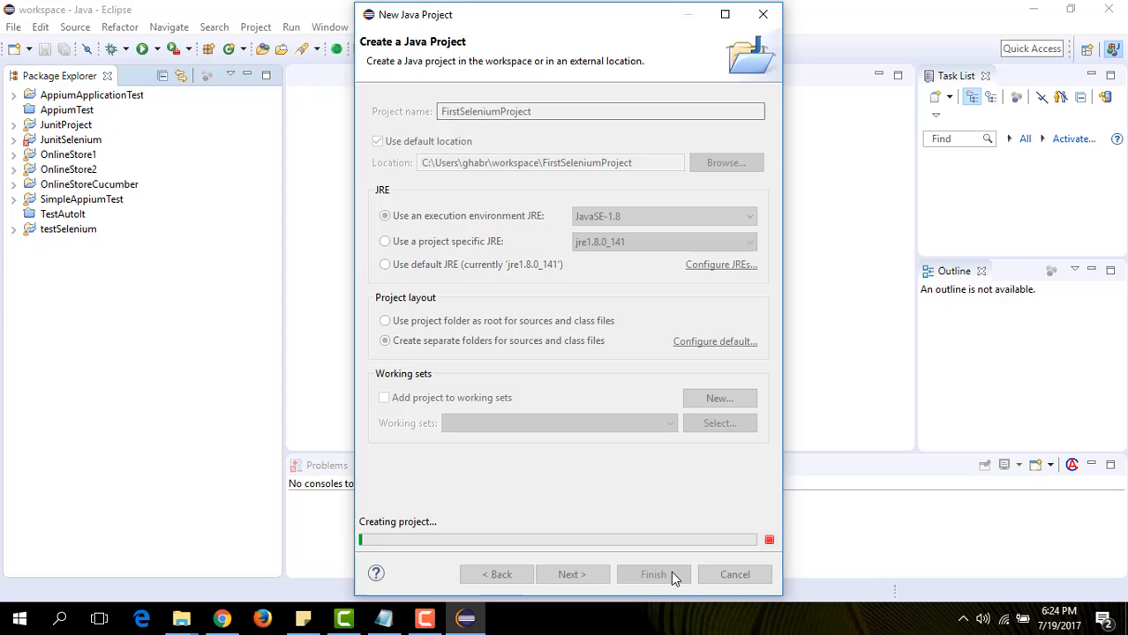
Add package 'automationSelenium' to FirstSeleniumProject's src folder.
{"action": "left_click", "coordinate": [653, 575]}
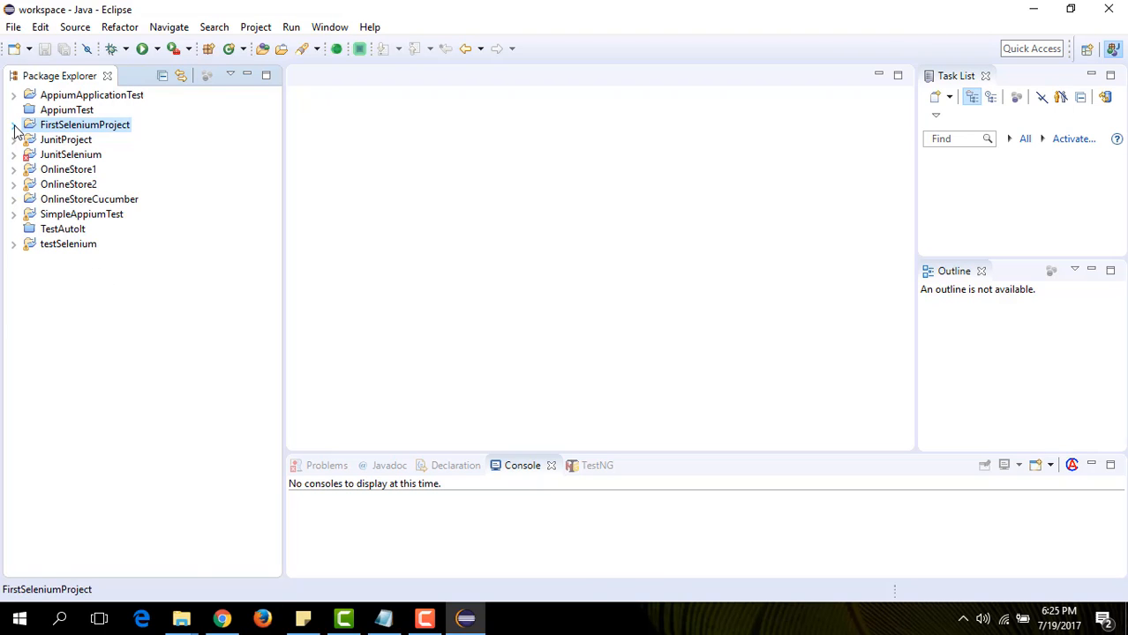
{"action": "left_click", "coordinate": [14, 125]}
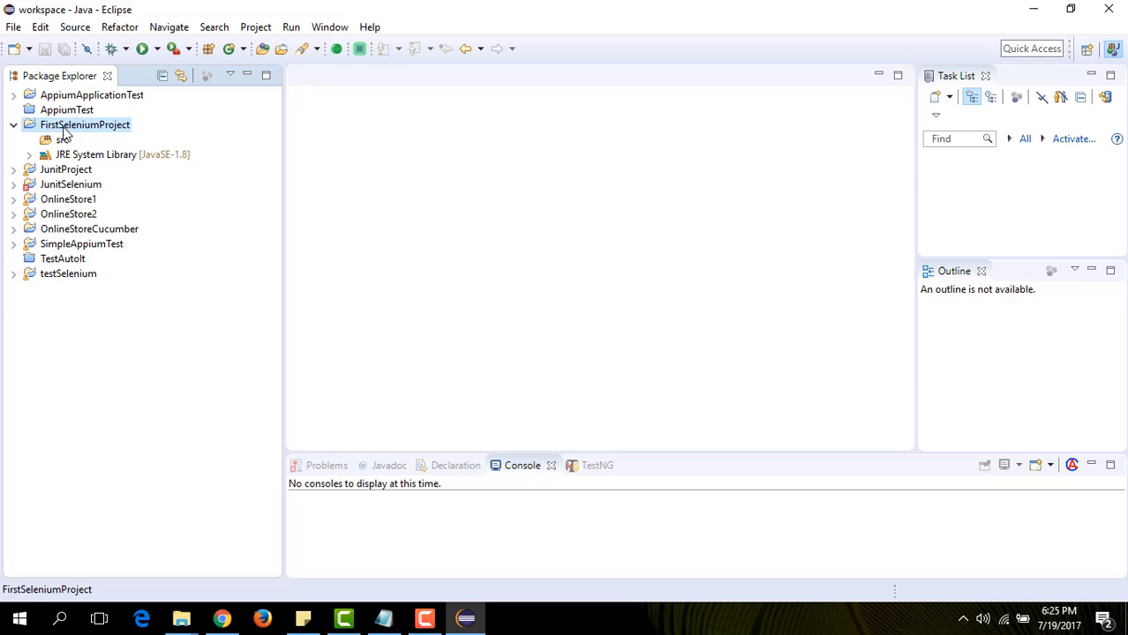
{"action": "right_click", "coordinate": [85, 125]}
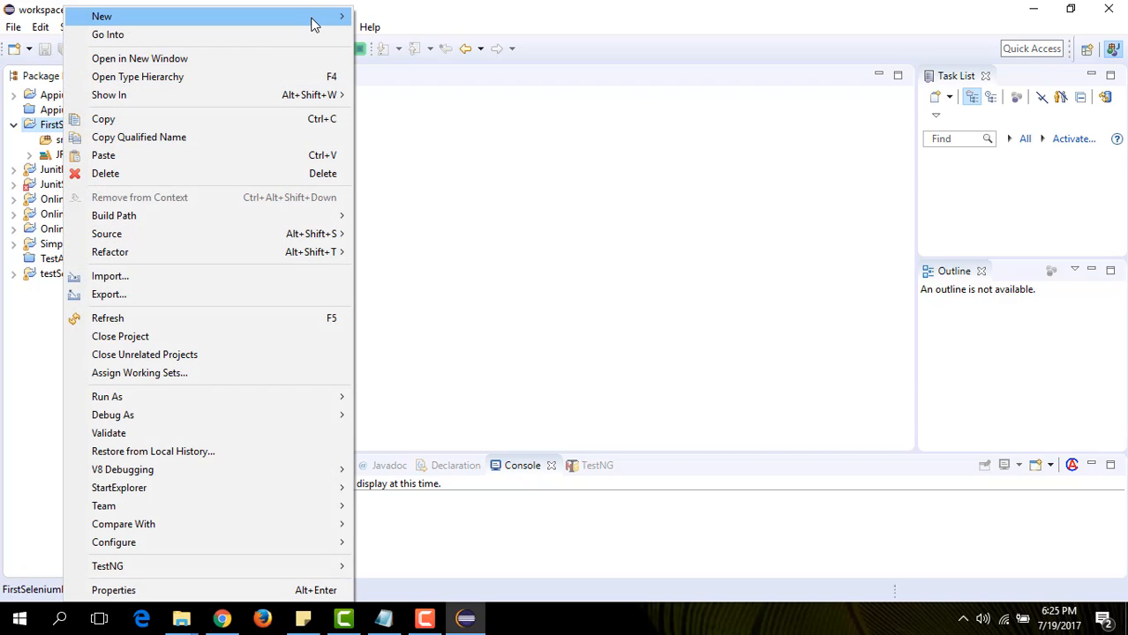
{"action": "mouse_move", "coordinate": [101, 16]}
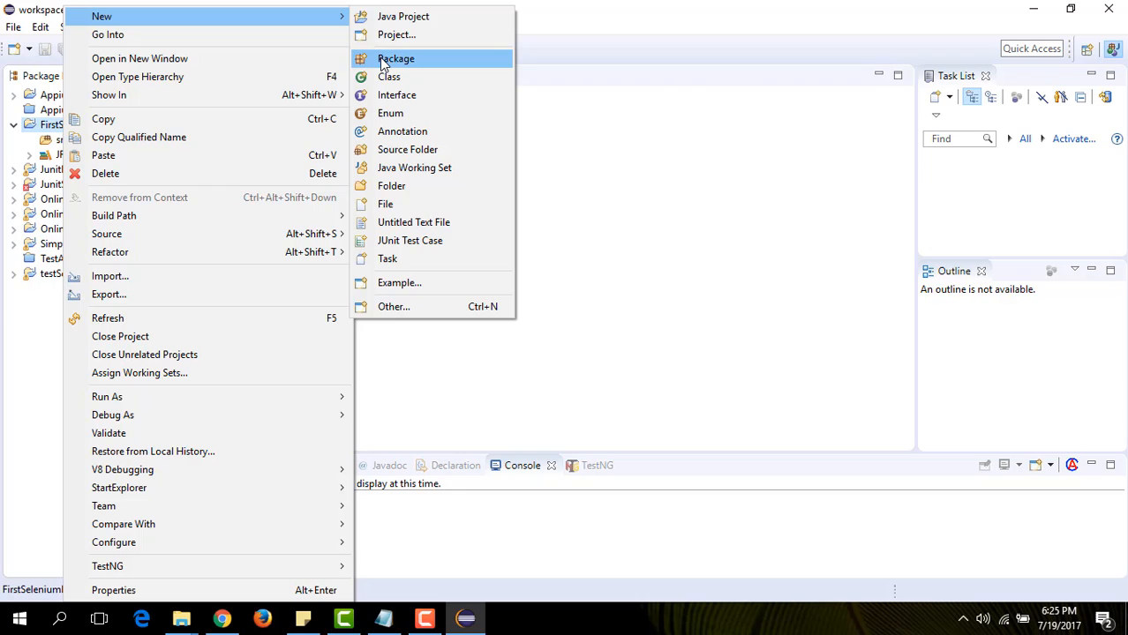
{"action": "left_click", "coordinate": [396, 59]}
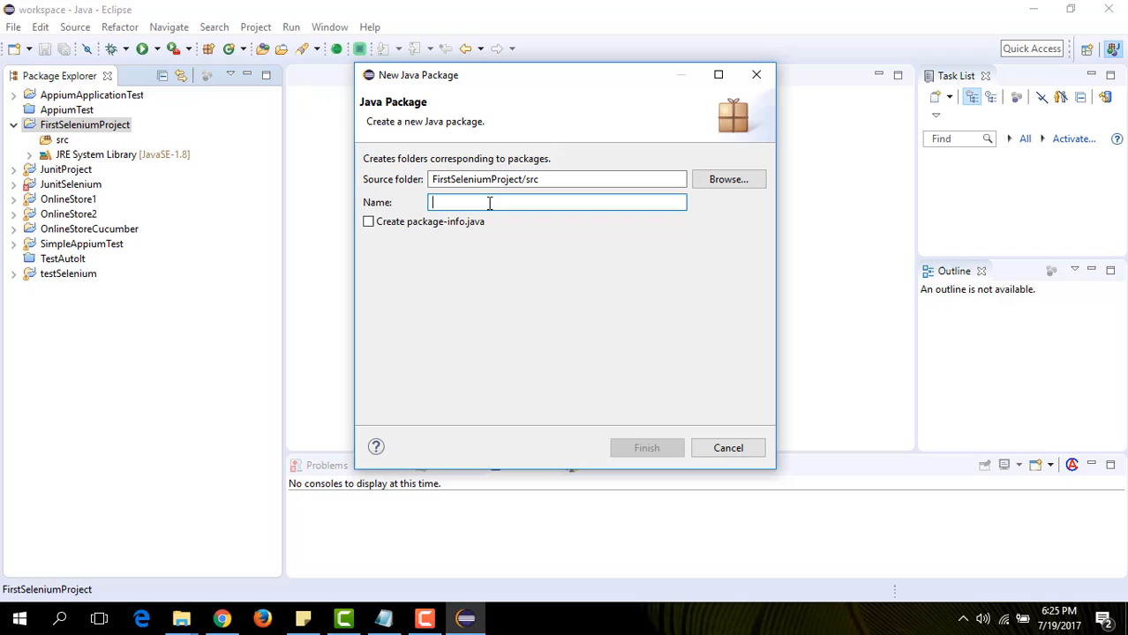
{"action": "type", "text": "automation"}
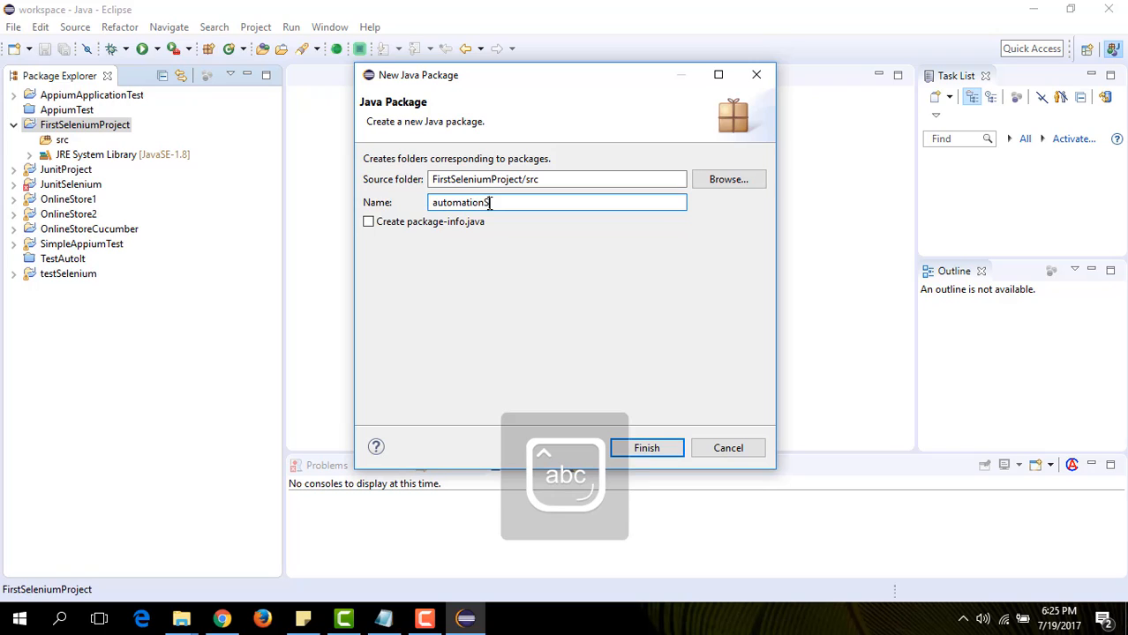
{"action": "type", "text": "Selenium"}
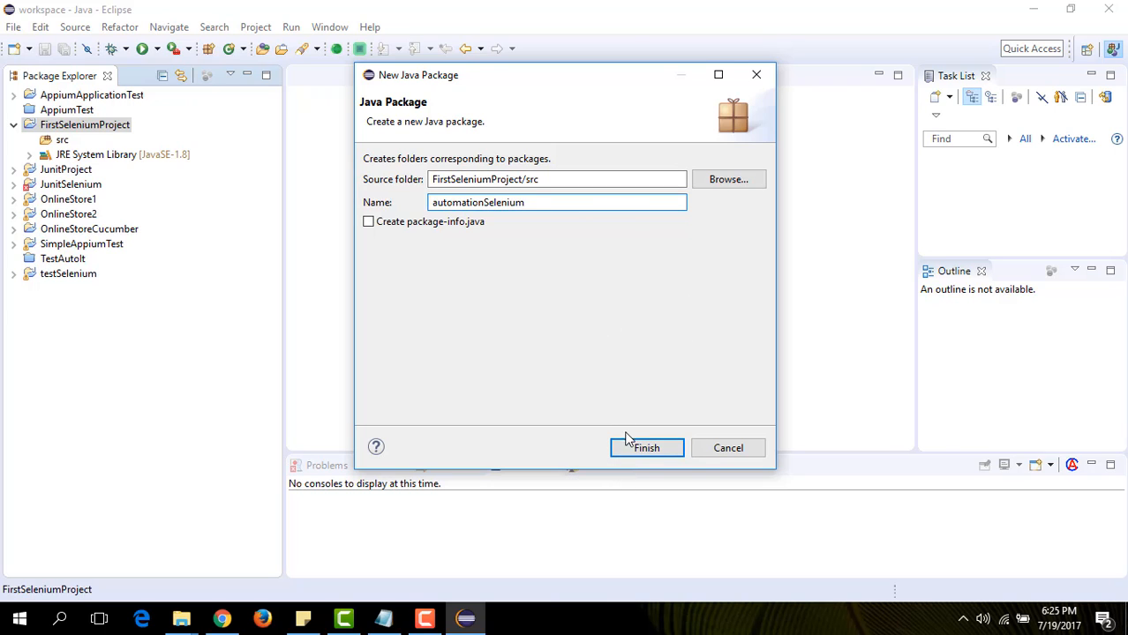
{"action": "left_click", "coordinate": [646, 447]}
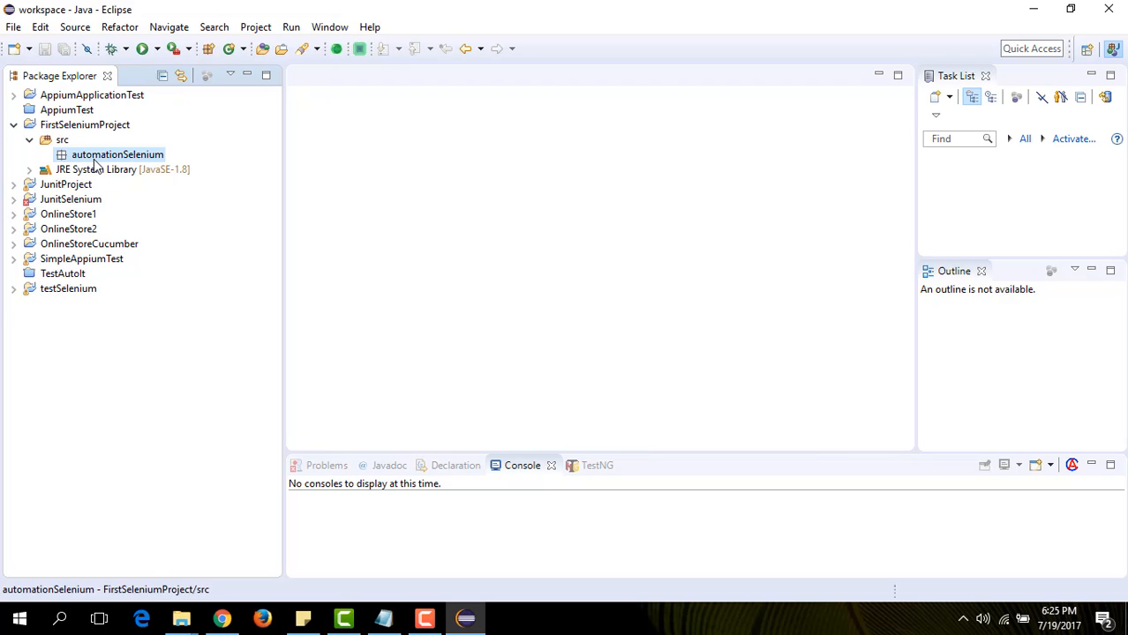
Create class 'FirstTestCase' in automationSelenium with a public static void main stub.
{"action": "right_click", "coordinate": [117, 154]}
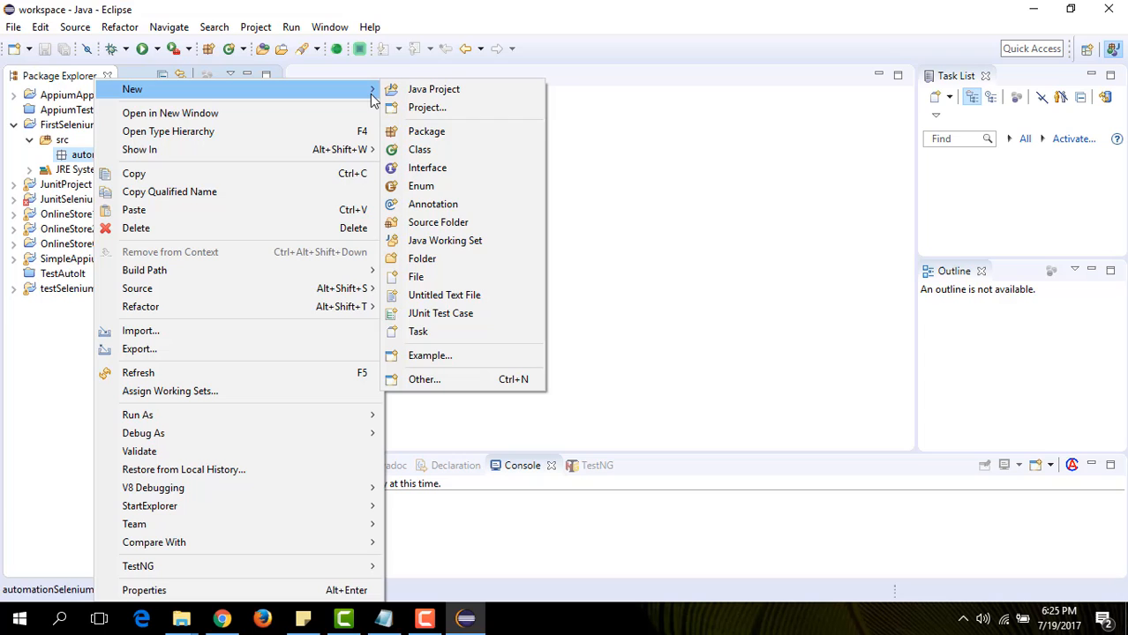
{"action": "left_click", "coordinate": [419, 149]}
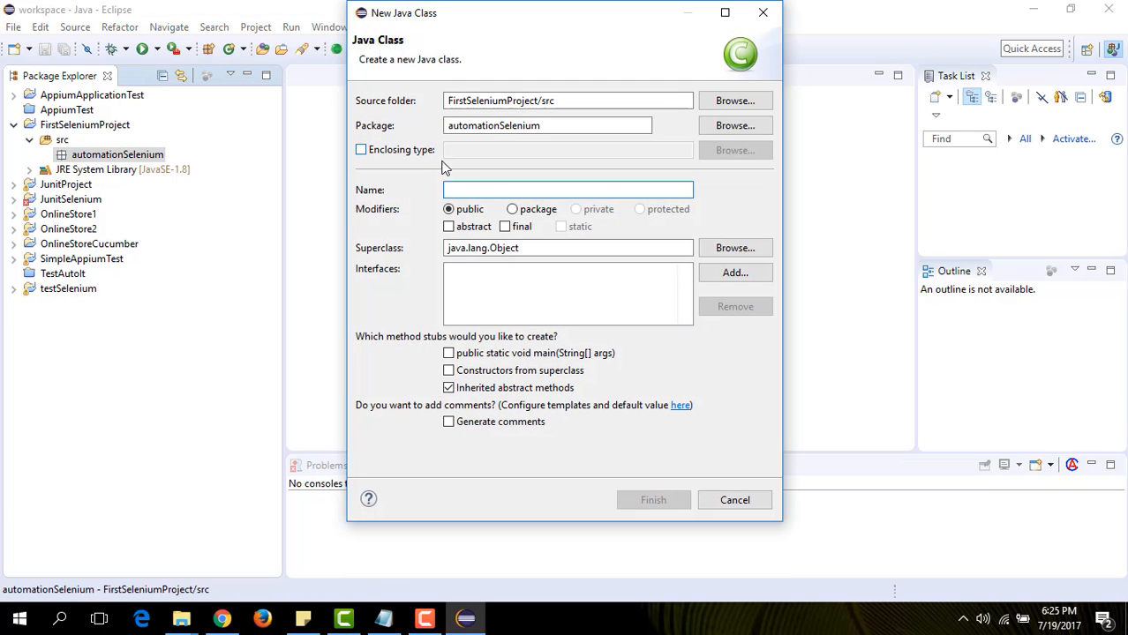
{"action": "type", "text": "F"}
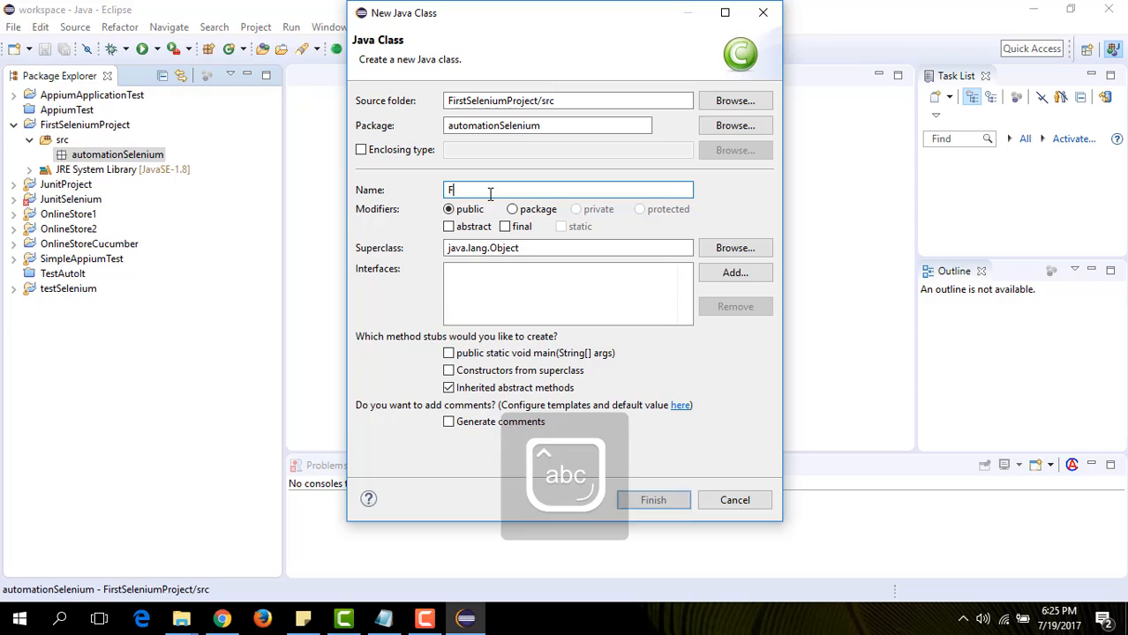
{"action": "type", "text": "irstT"}
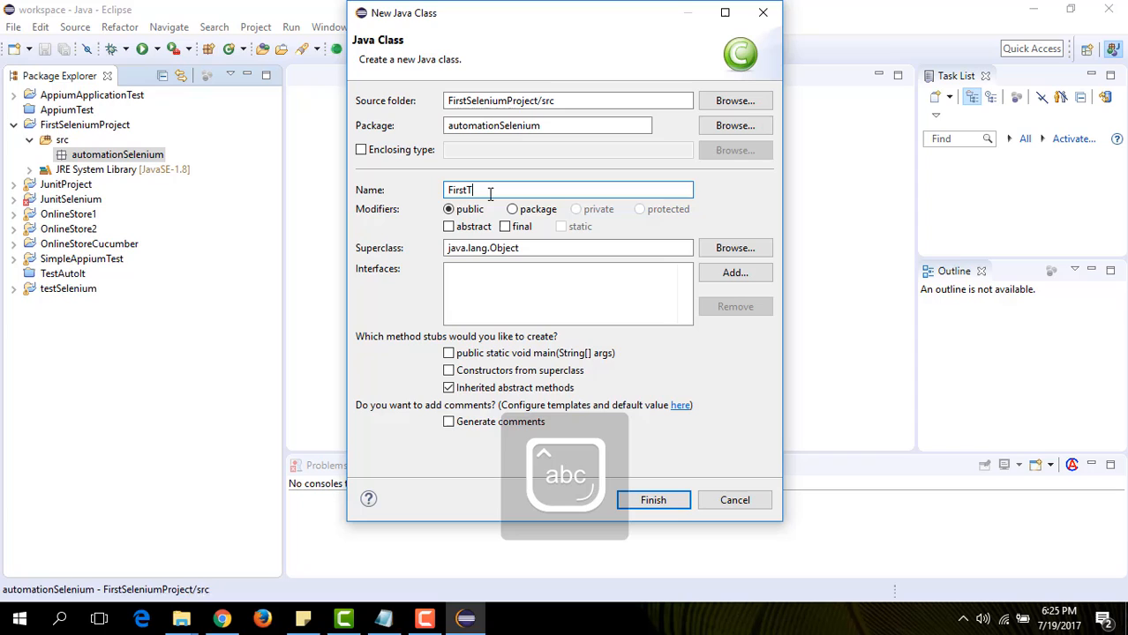
{"action": "type", "text": "est"}
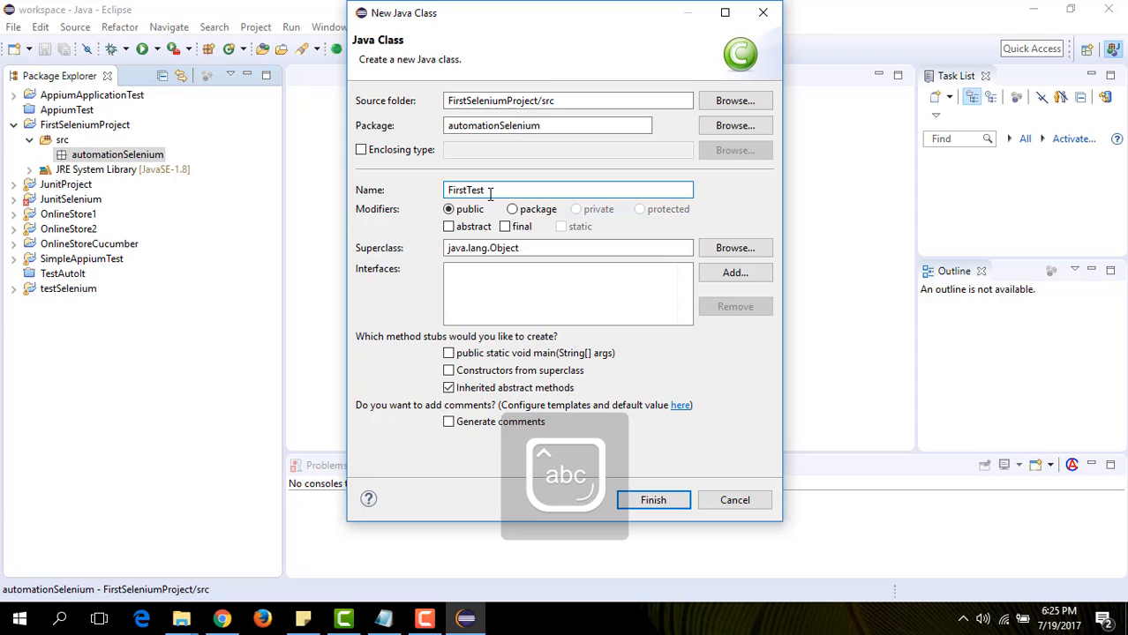
{"action": "type", "text": "Case"}
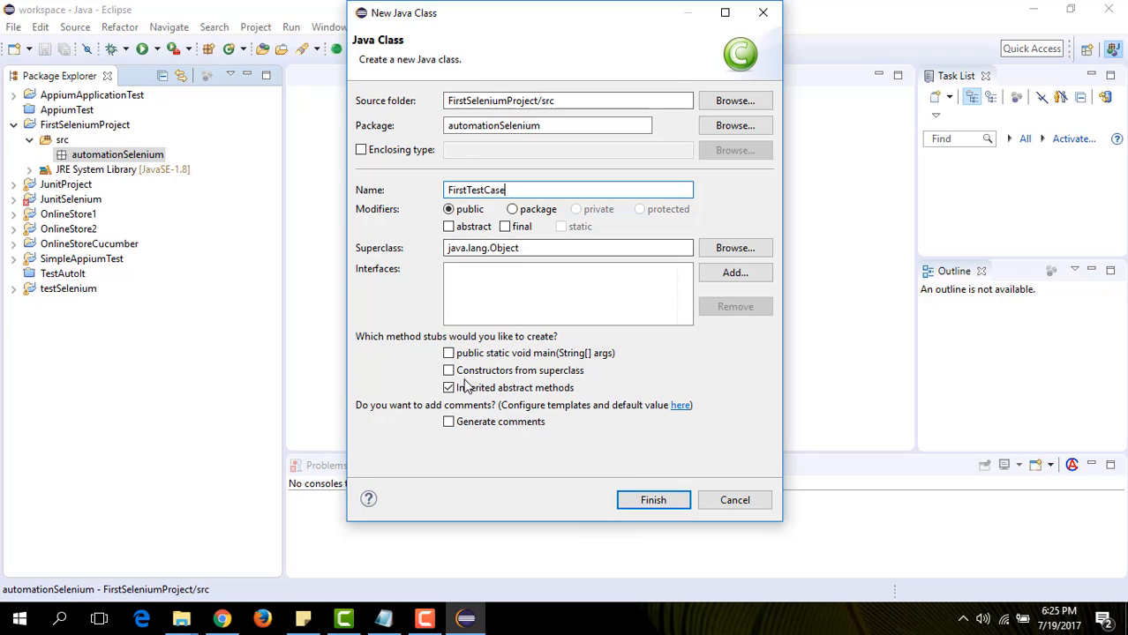
{"action": "left_click", "coordinate": [449, 353]}
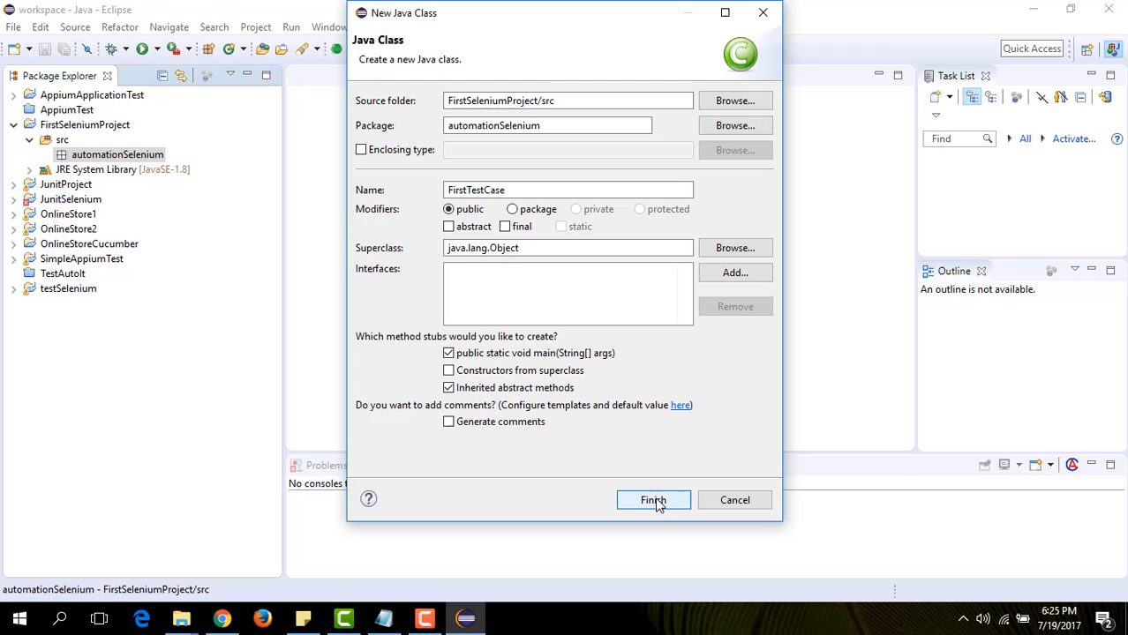
{"action": "left_click", "coordinate": [653, 501]}
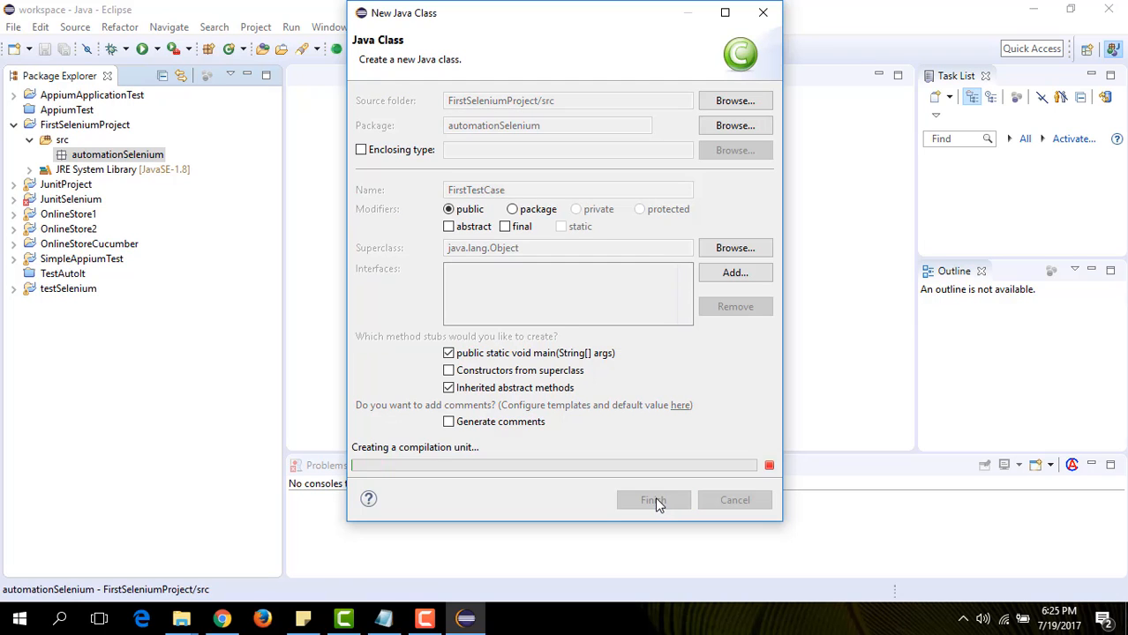
{"action": "left_click", "coordinate": [653, 500]}
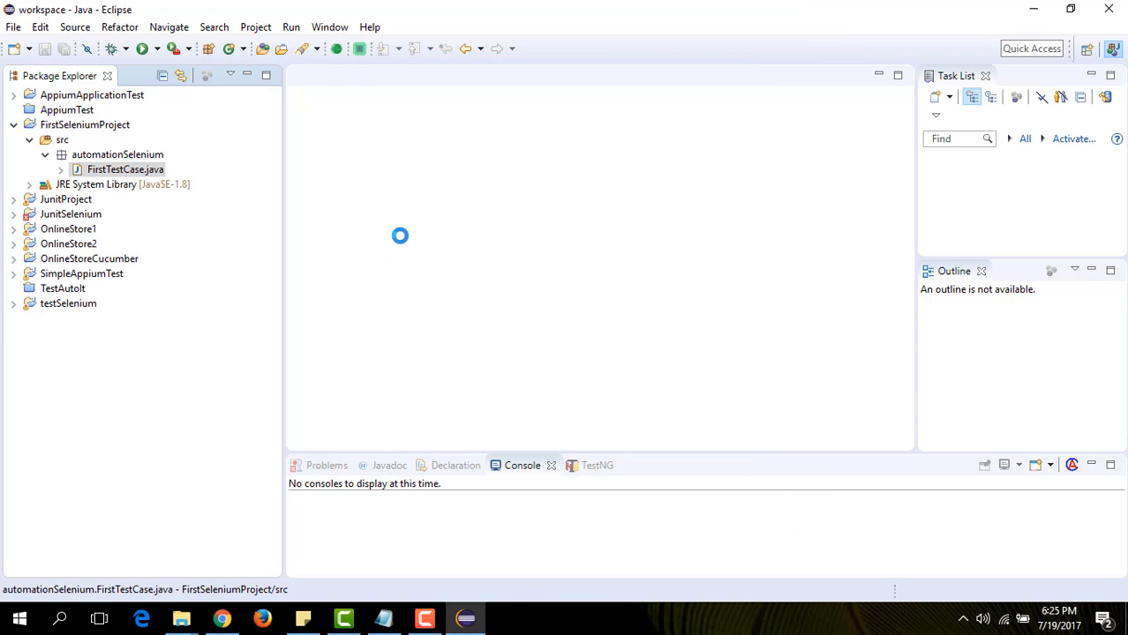
Open FirstTestCase.java from the Package Explorer in the editor.
{"action": "double_click", "coordinate": [125, 169]}
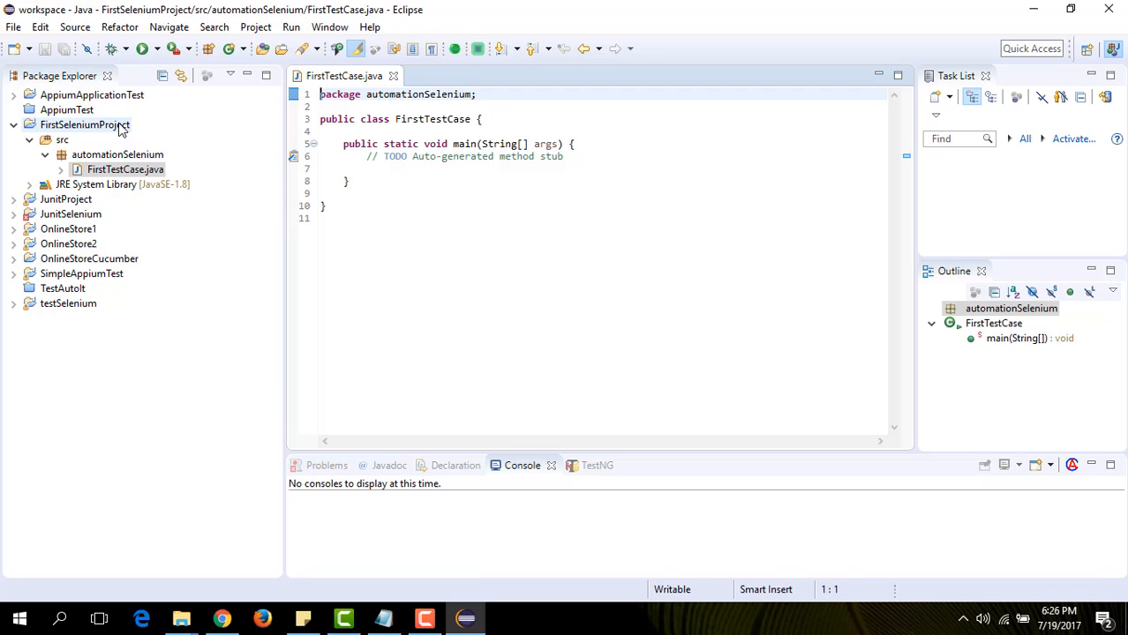
Open FirstSeleniumProject's Java Build Path libraries and bring up Add External JARs.
{"action": "right_click", "coordinate": [84, 124]}
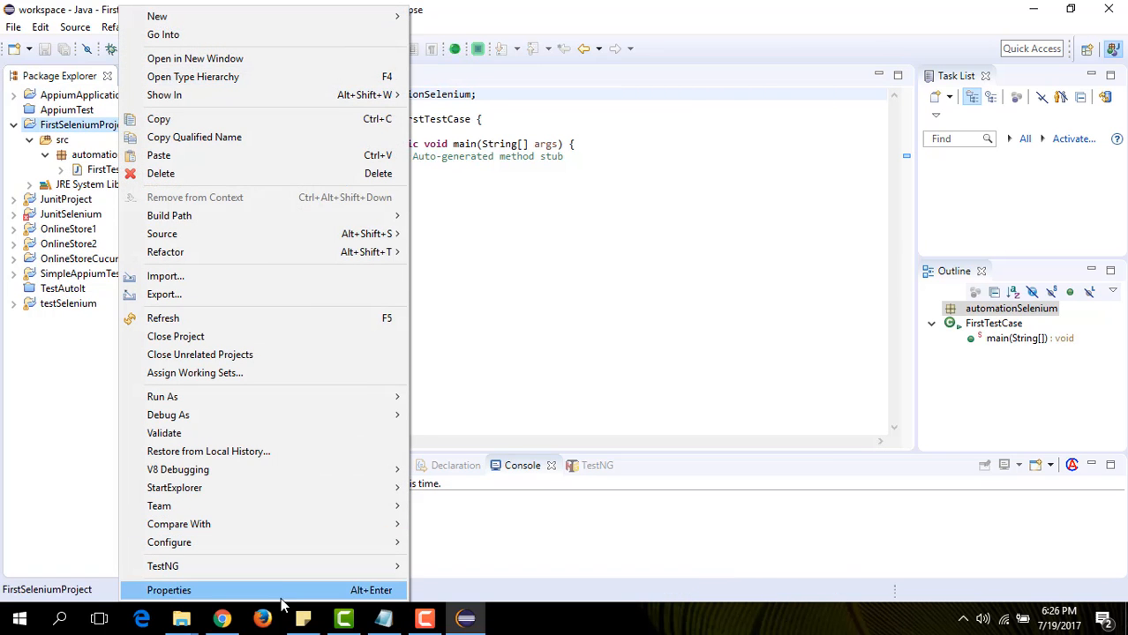
{"action": "left_click", "coordinate": [168, 590]}
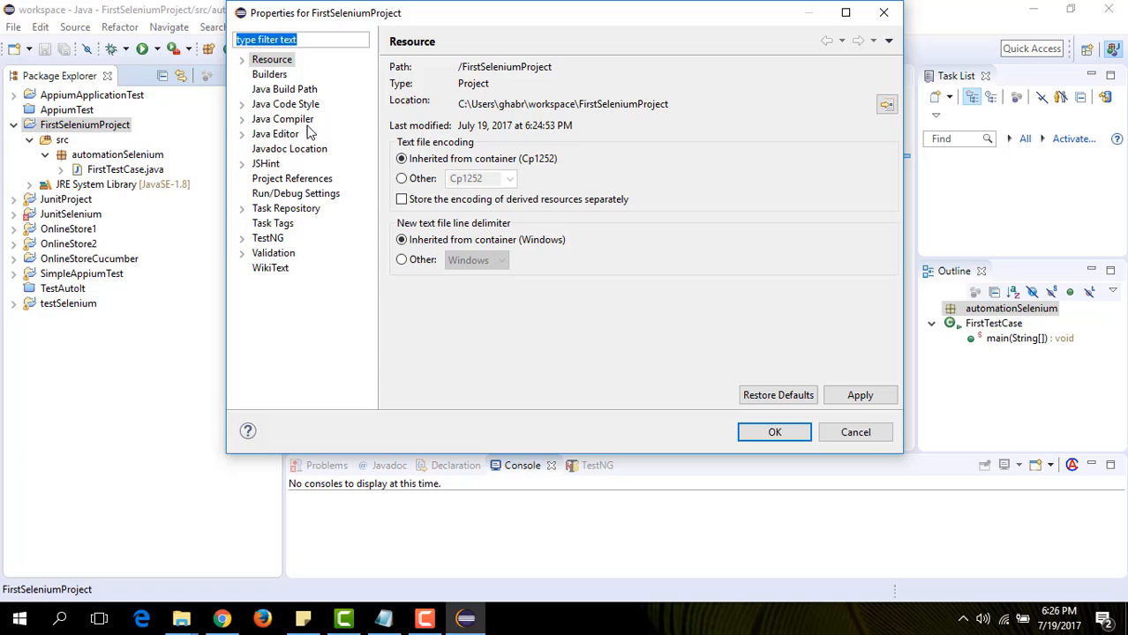
{"action": "left_click", "coordinate": [284, 90]}
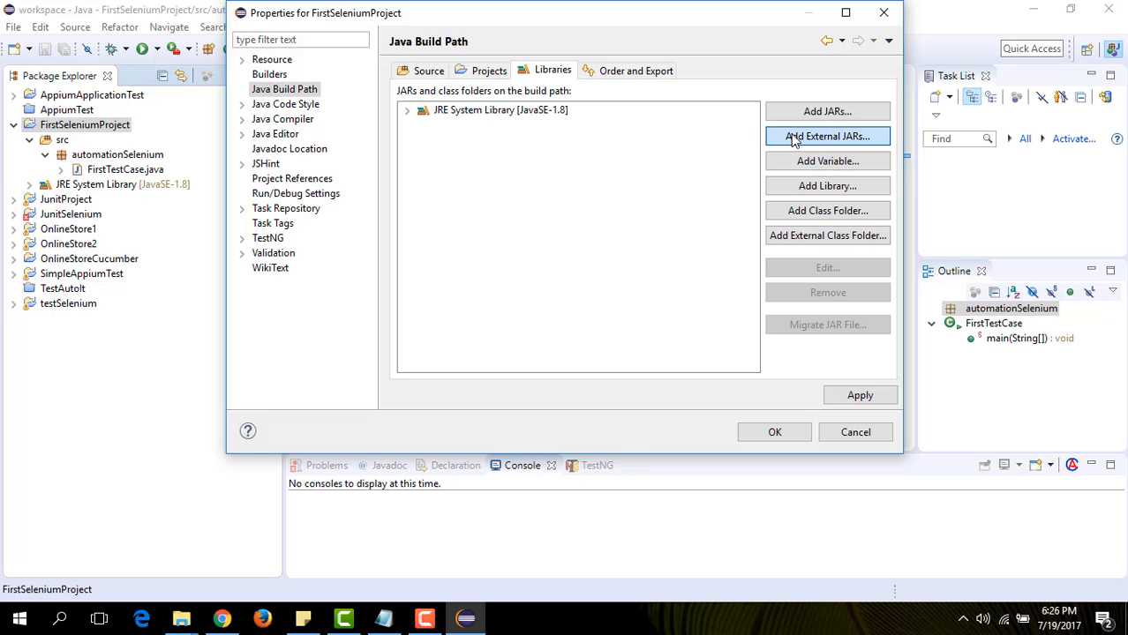
{"action": "left_click", "coordinate": [827, 136]}
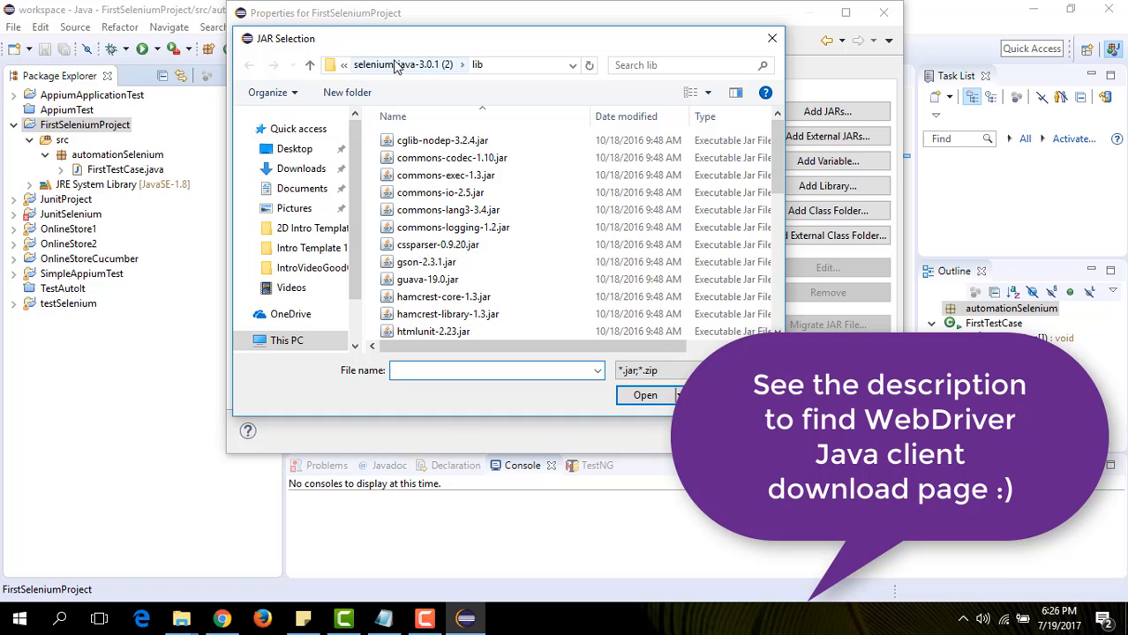
Add client-combined-3.0.1-nodeps.jar from the selenium-java-3.0.1 folder to the build path.
{"action": "left_click", "coordinate": [309, 65]}
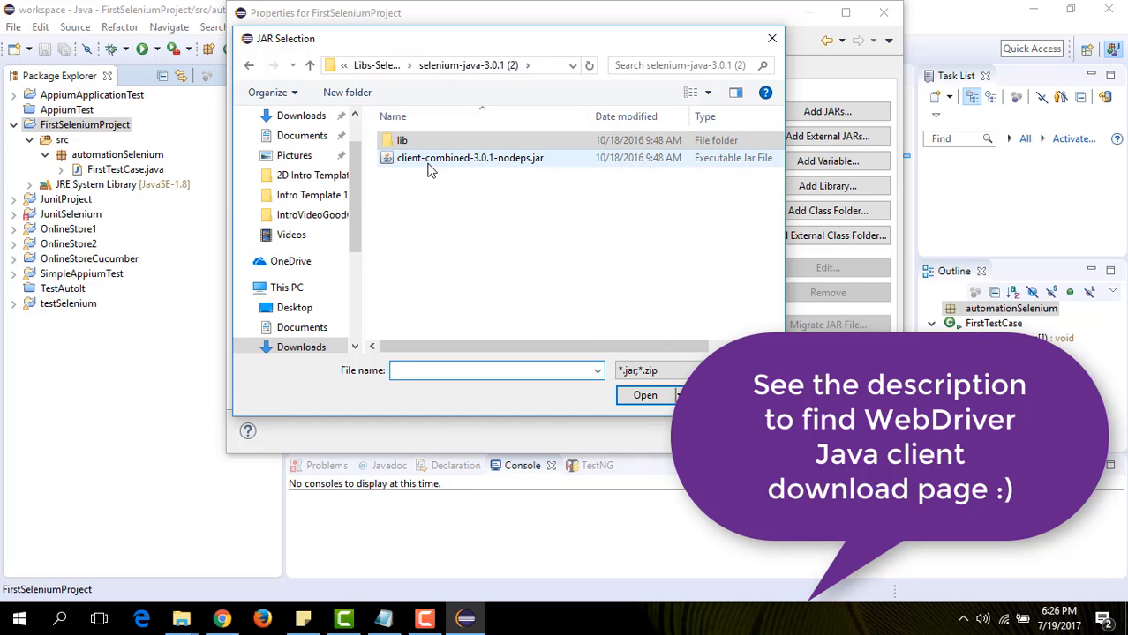
{"action": "left_click", "coordinate": [471, 158]}
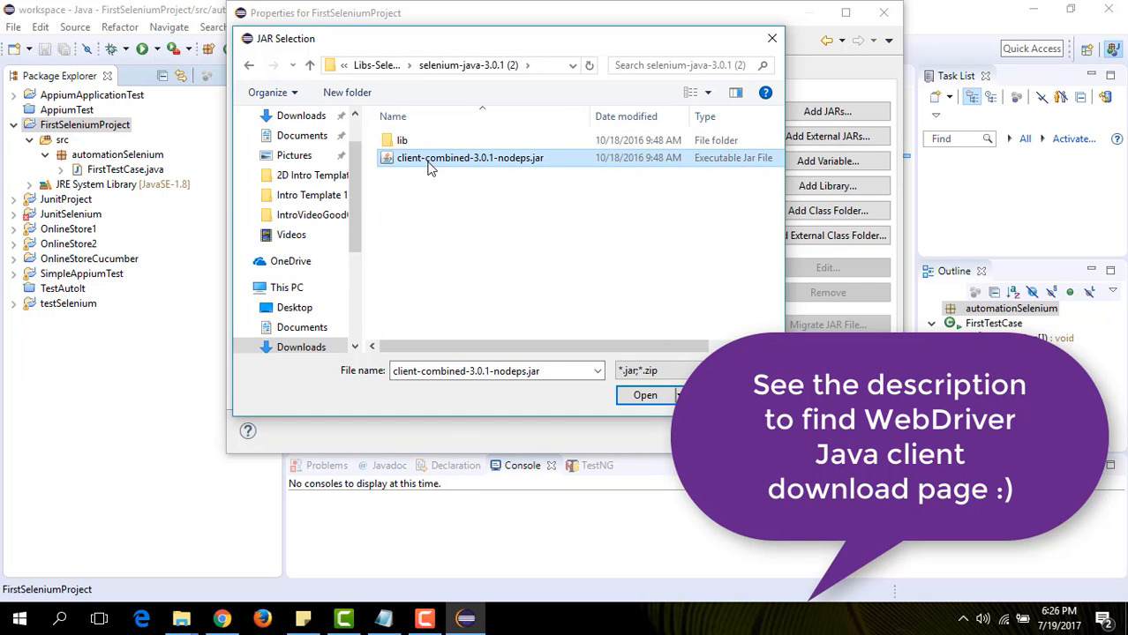
{"action": "left_click", "coordinate": [644, 395]}
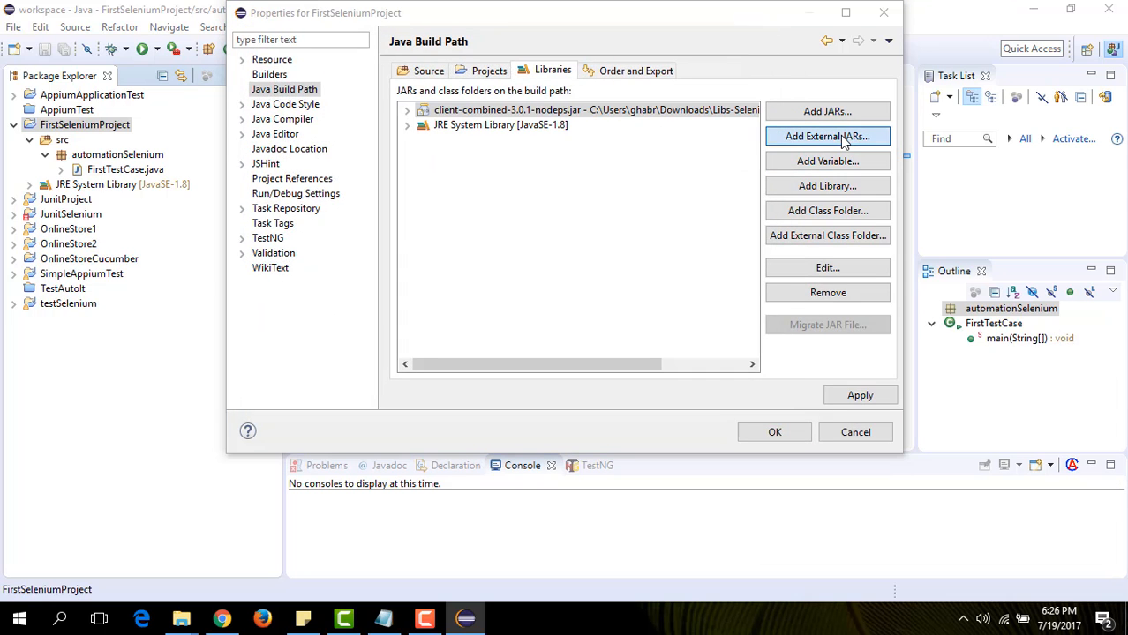
Add all JARs in the lib folder, from cglib-nodep-3.2.4.jar onward, to the build path.
{"action": "left_click", "coordinate": [827, 136]}
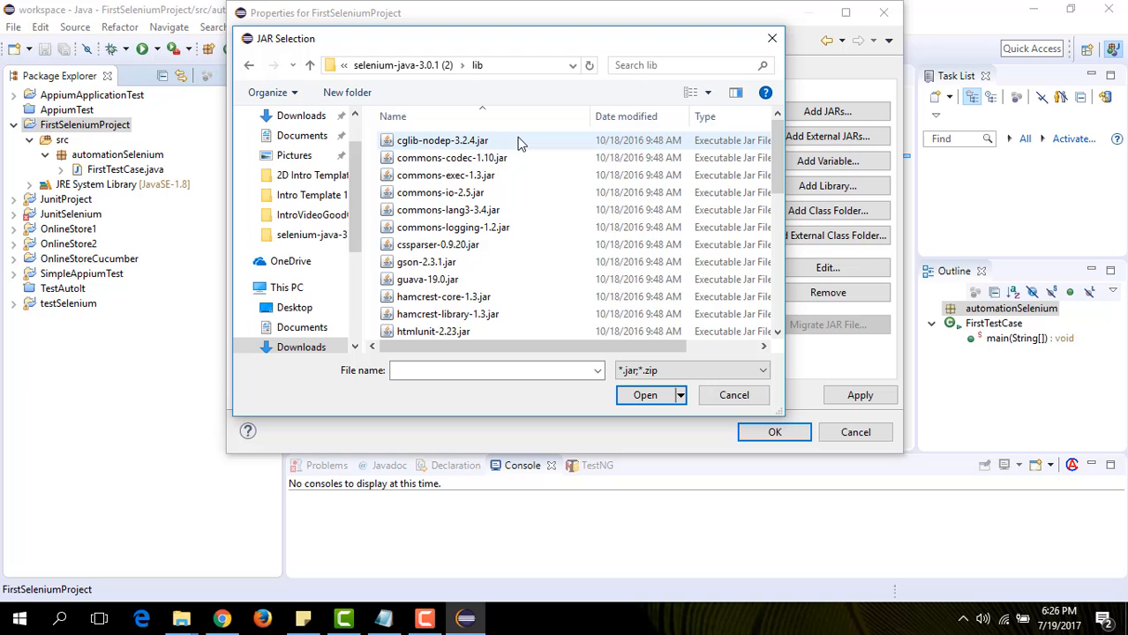
{"action": "left_click", "coordinate": [441, 141]}
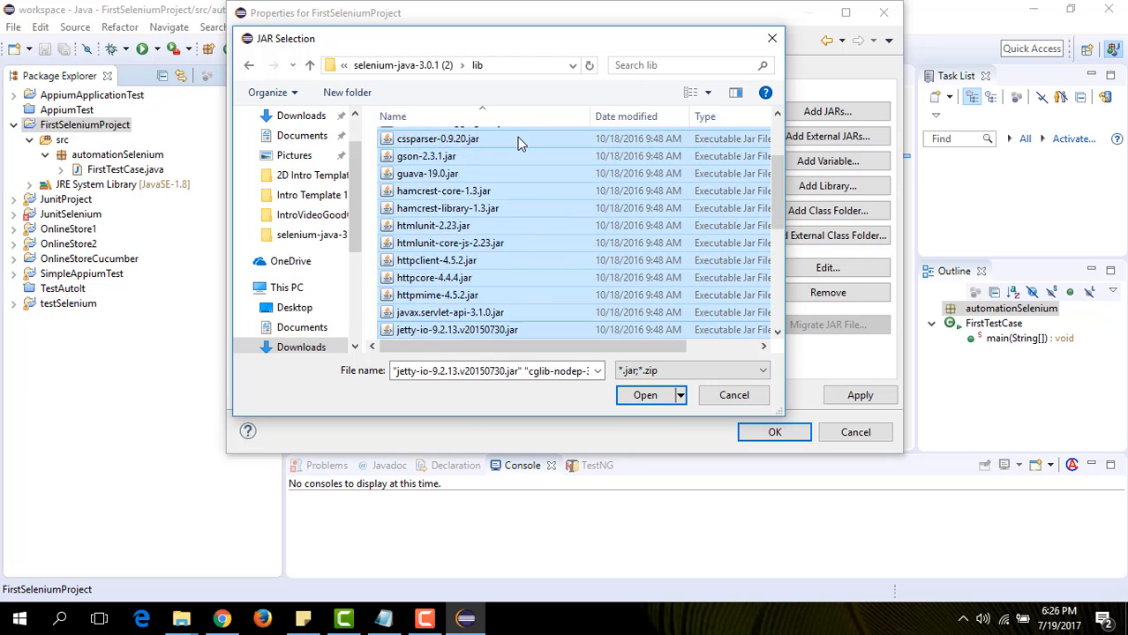
{"action": "scroll", "scroll_direction": "down", "scroll_amount": 3}
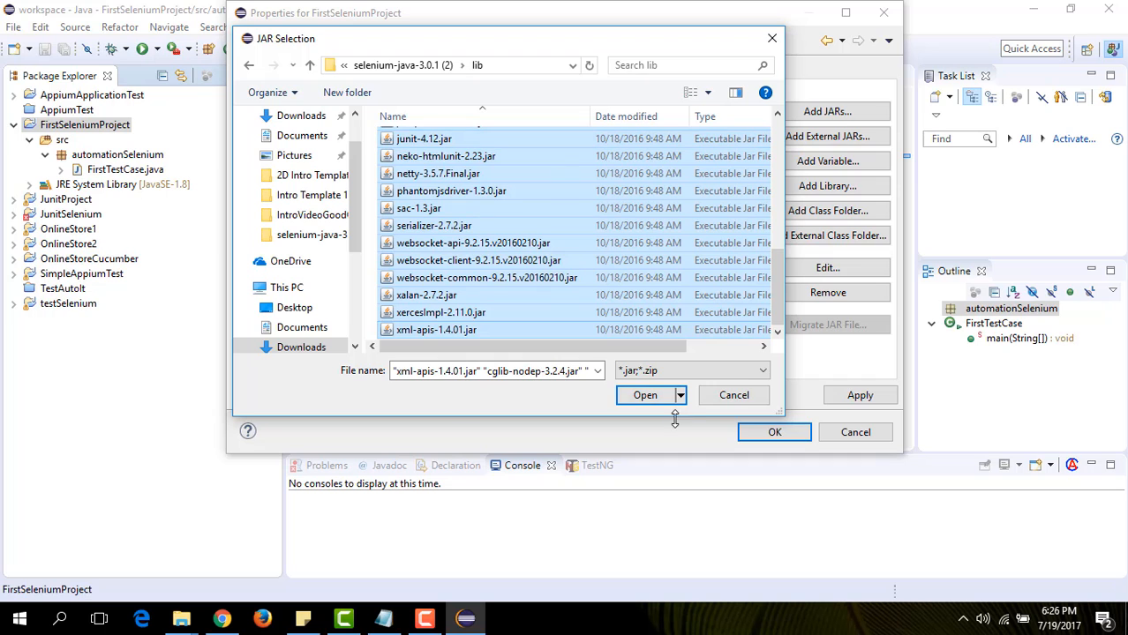
{"action": "left_click", "coordinate": [645, 395]}
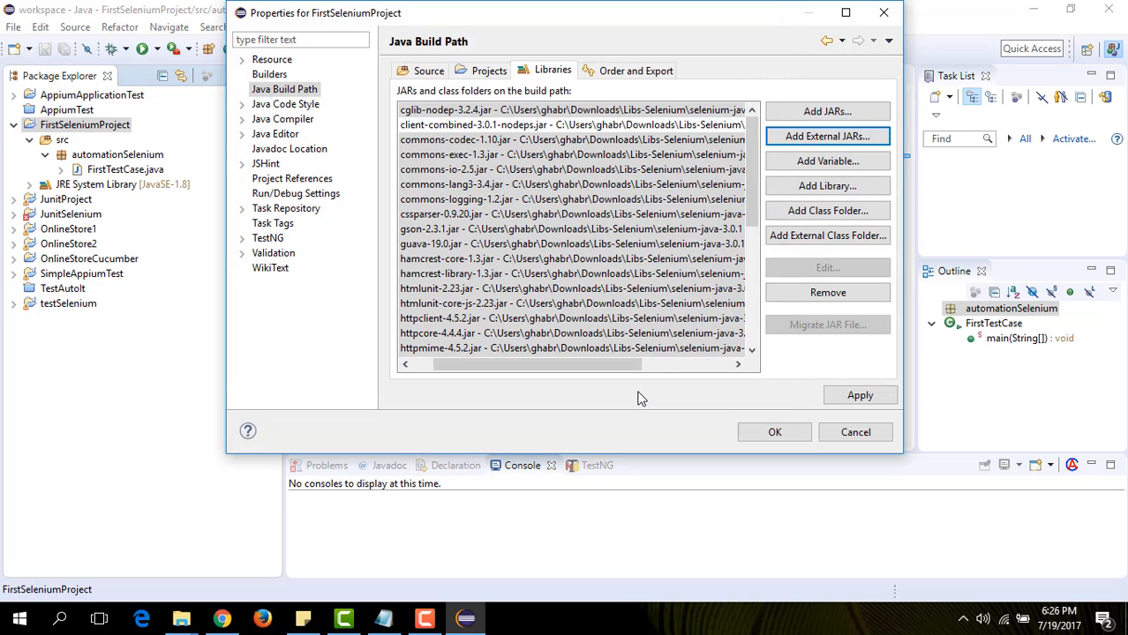
Apply the new Selenium libraries and close the Properties dialog with OK.
{"action": "left_click", "coordinate": [859, 396]}
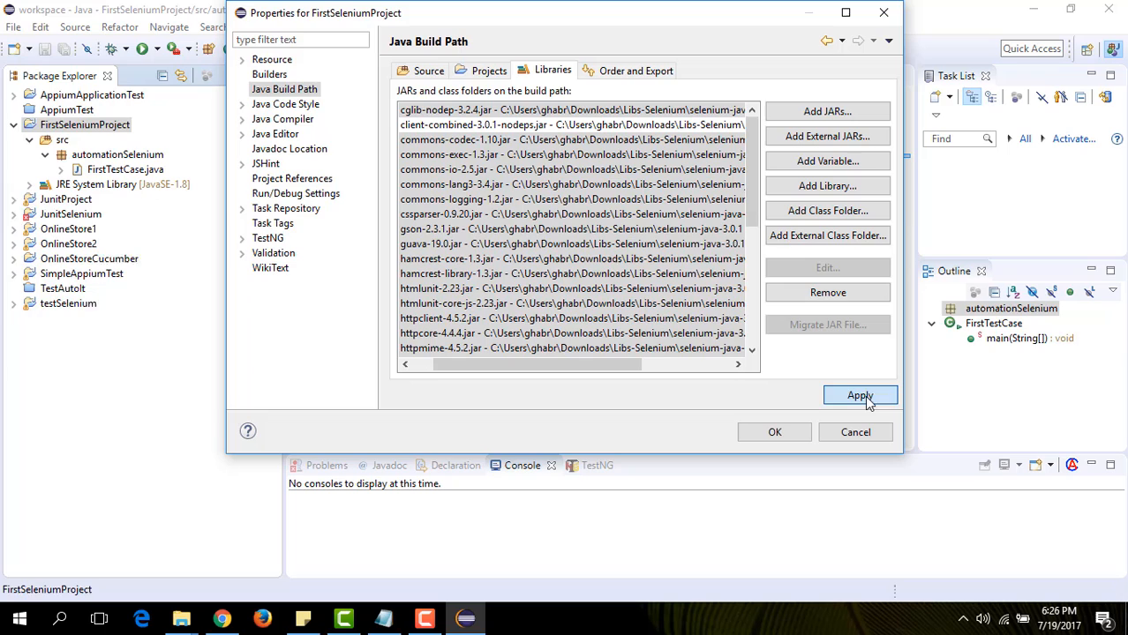
{"action": "left_click", "coordinate": [860, 395]}
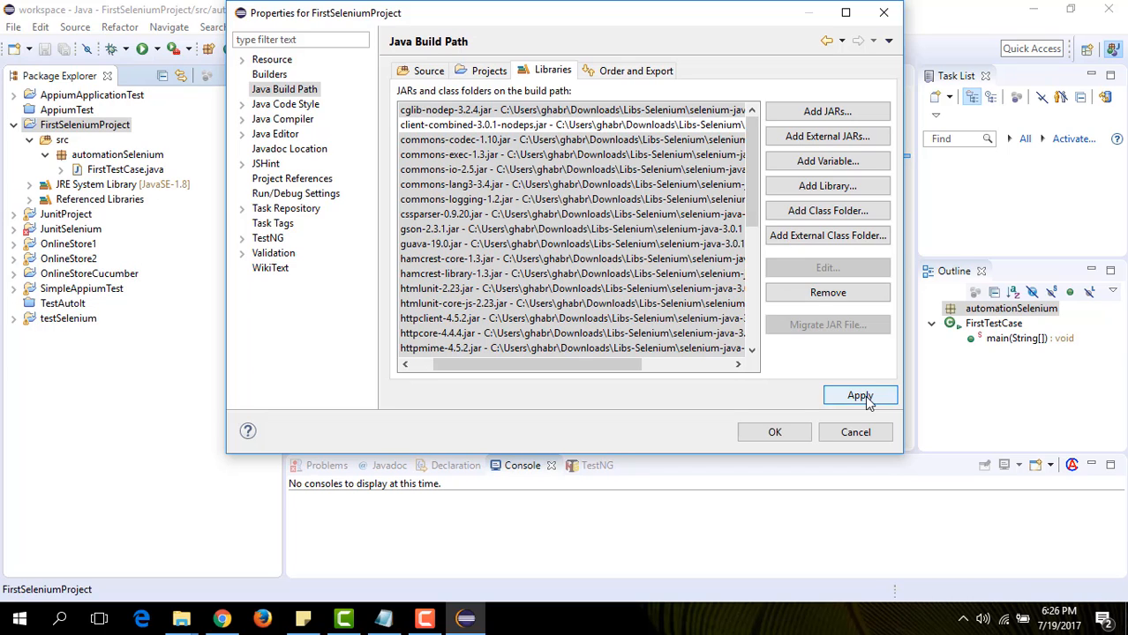
{"action": "mouse_move", "coordinate": [774, 431]}
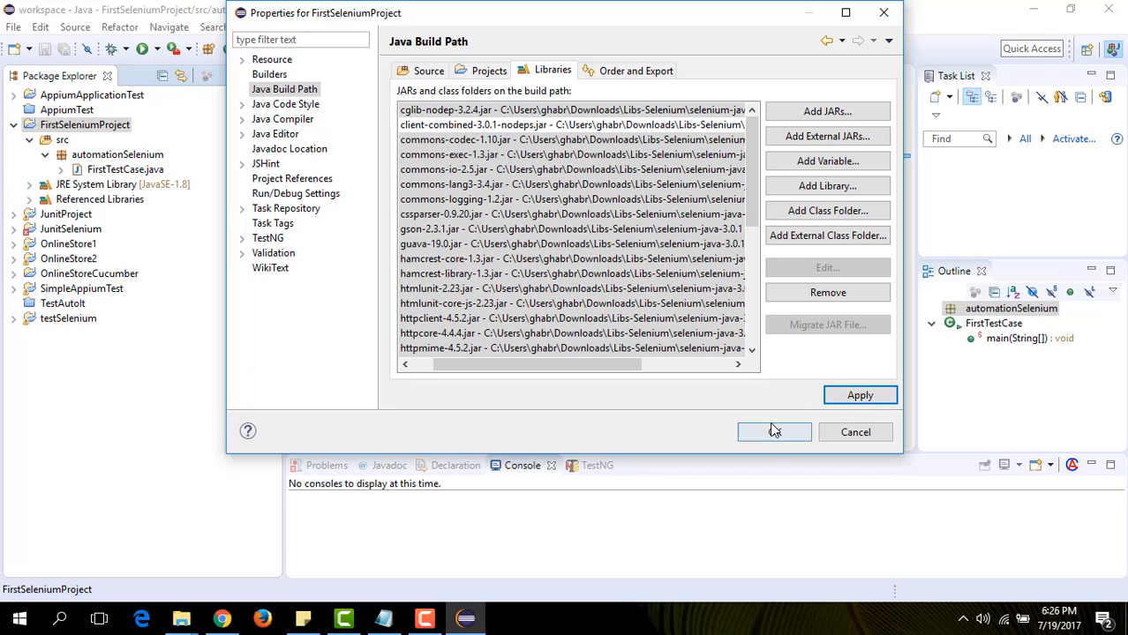
{"action": "left_click", "coordinate": [774, 431]}
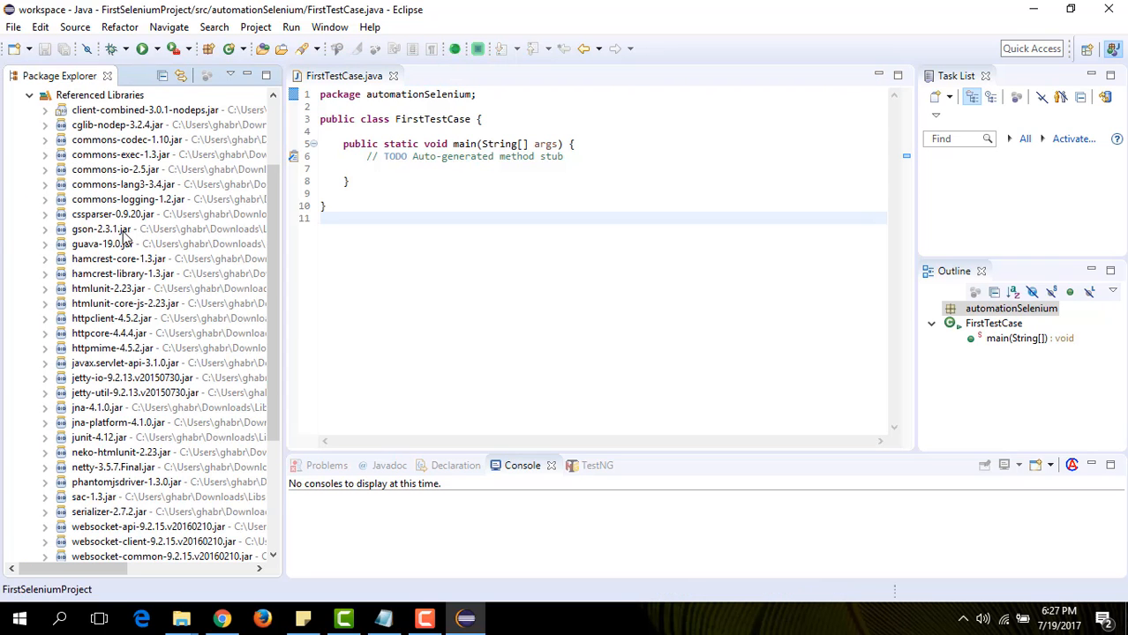
{"action": "mouse_move", "coordinate": [176, 331]}
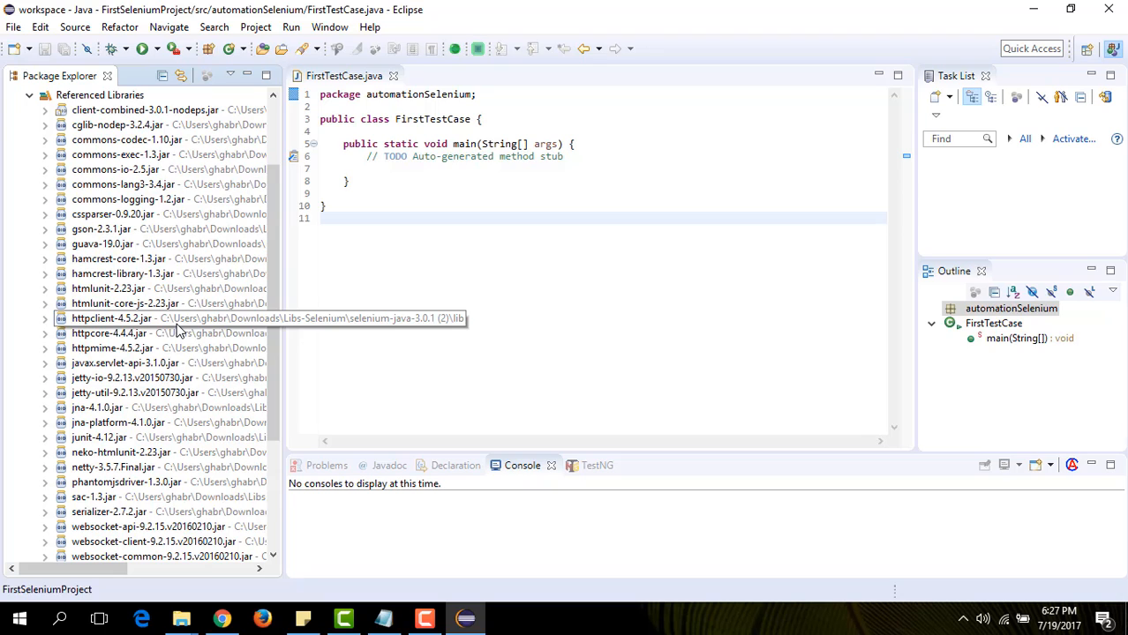